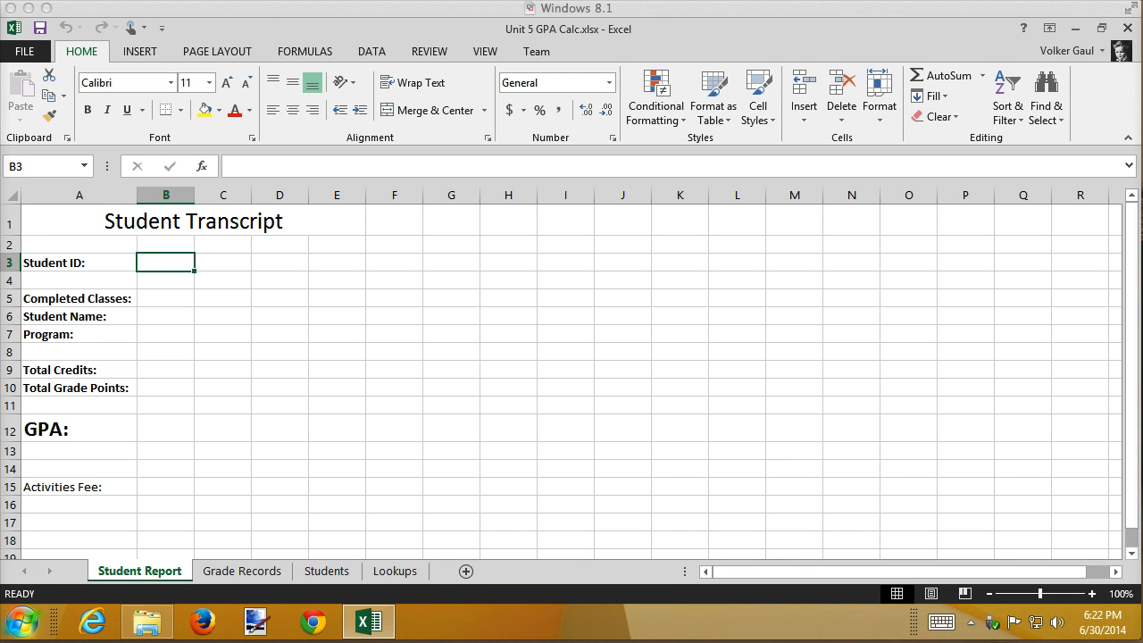
mouse_move(305, 398)
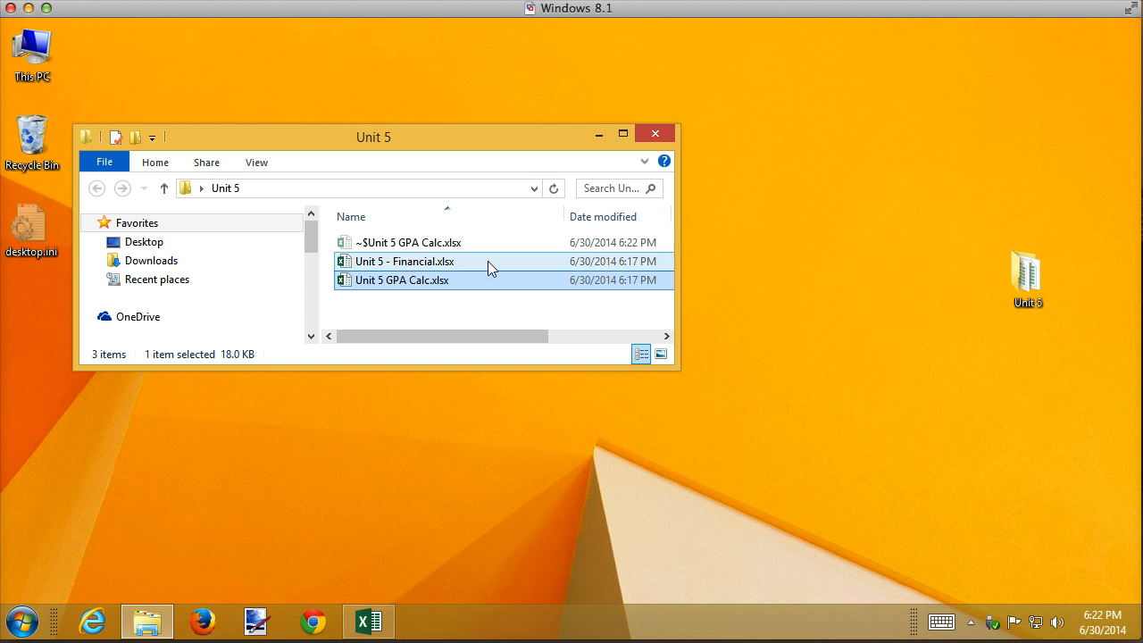
Step: Open the Unit 5 GPA Calc workbook from the Unit 5 folder
double_click(403, 279)
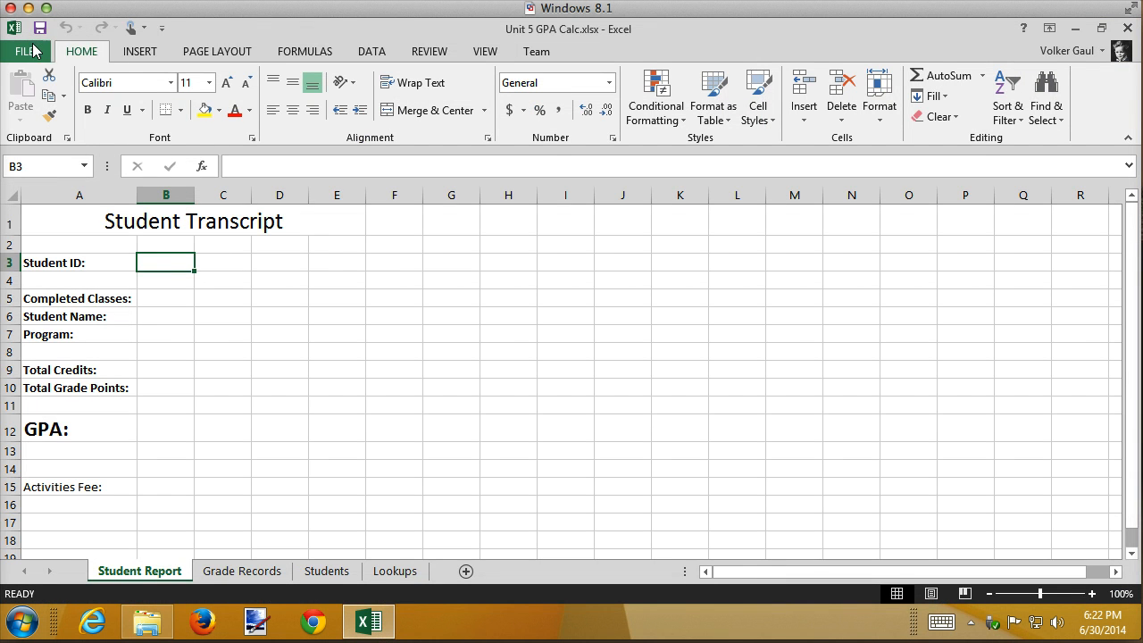
Step: Save the workbook as GPA Calc.xlsx in the Unit 5 folder
left_click(25, 50)
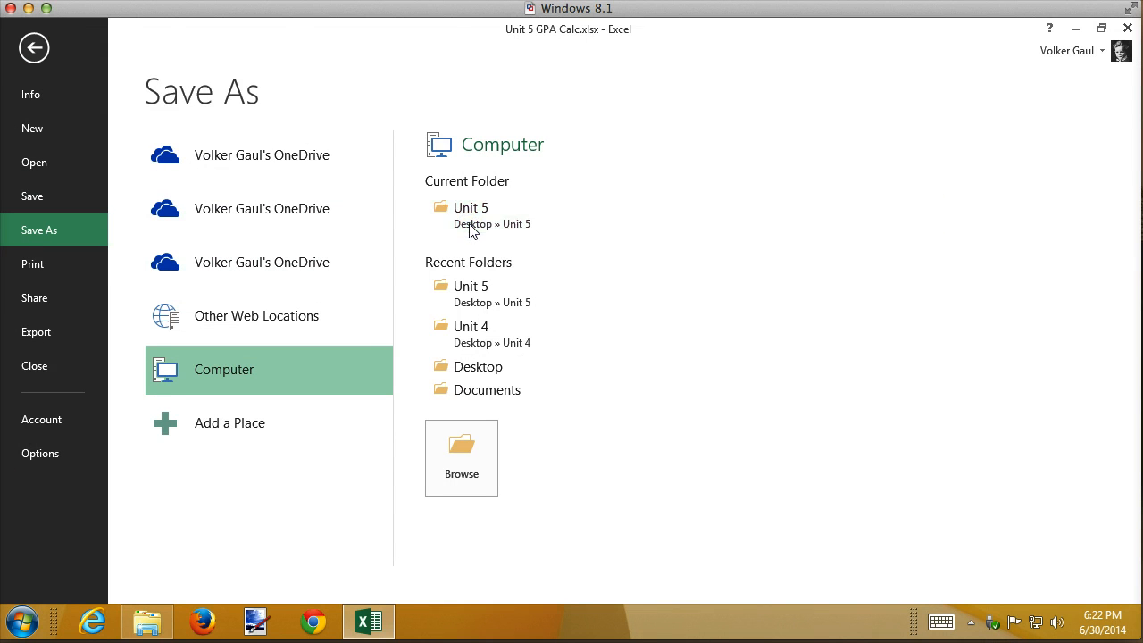
left_click(461, 457)
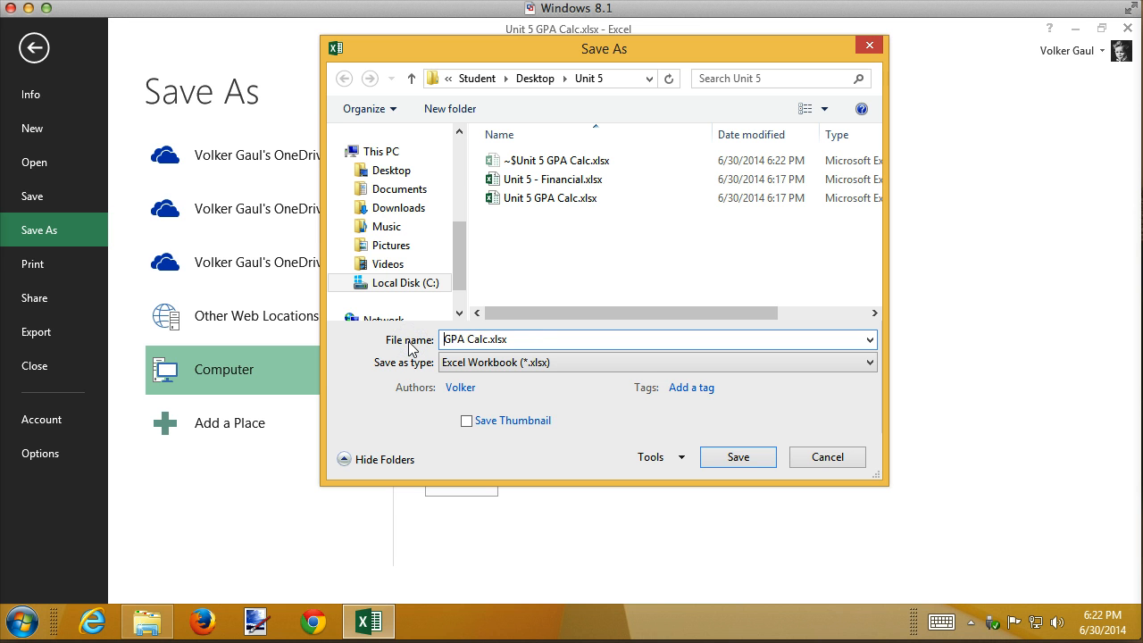
left_click(737, 458)
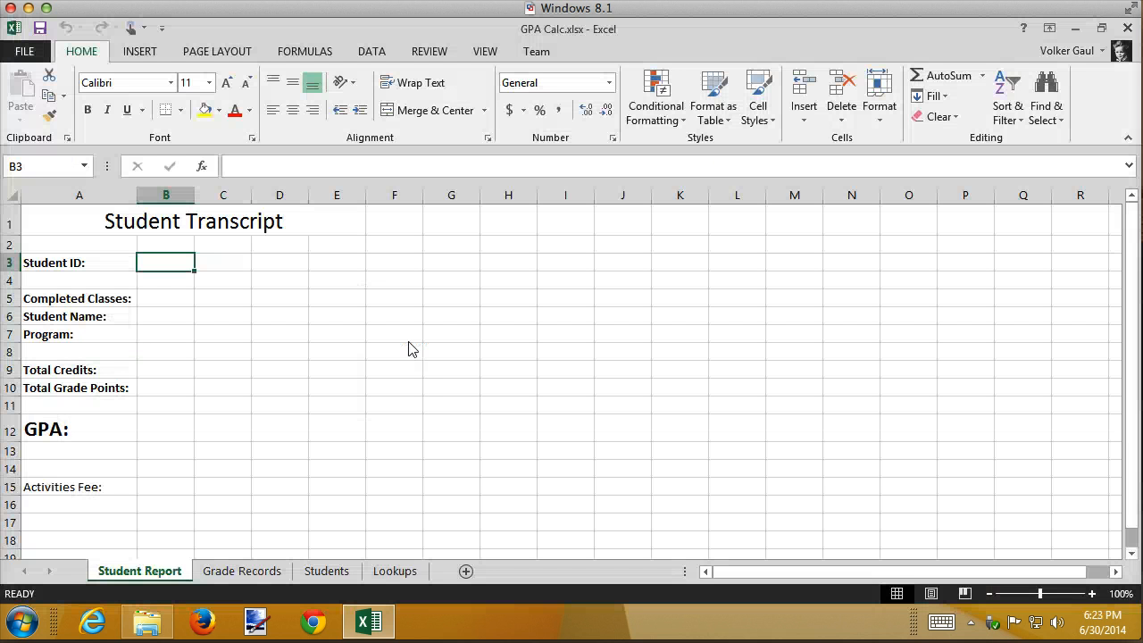
mouse_move(232, 318)
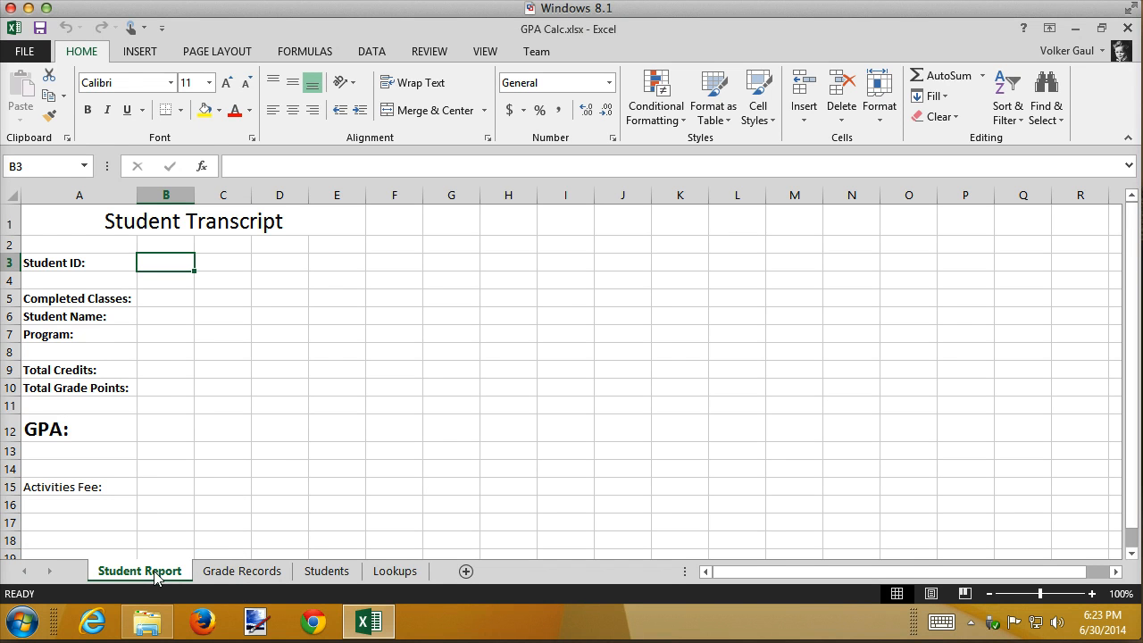
mouse_move(214, 555)
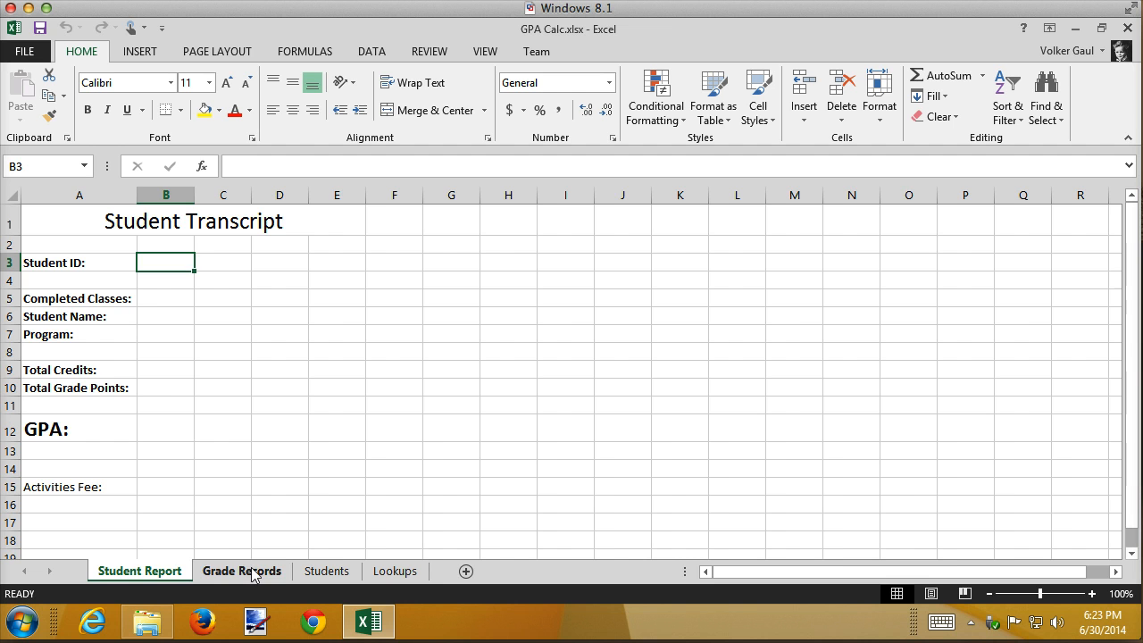
Step: Review the Grade Records, Students and Lookups sheets, ending on Grade Records
left_click(241, 572)
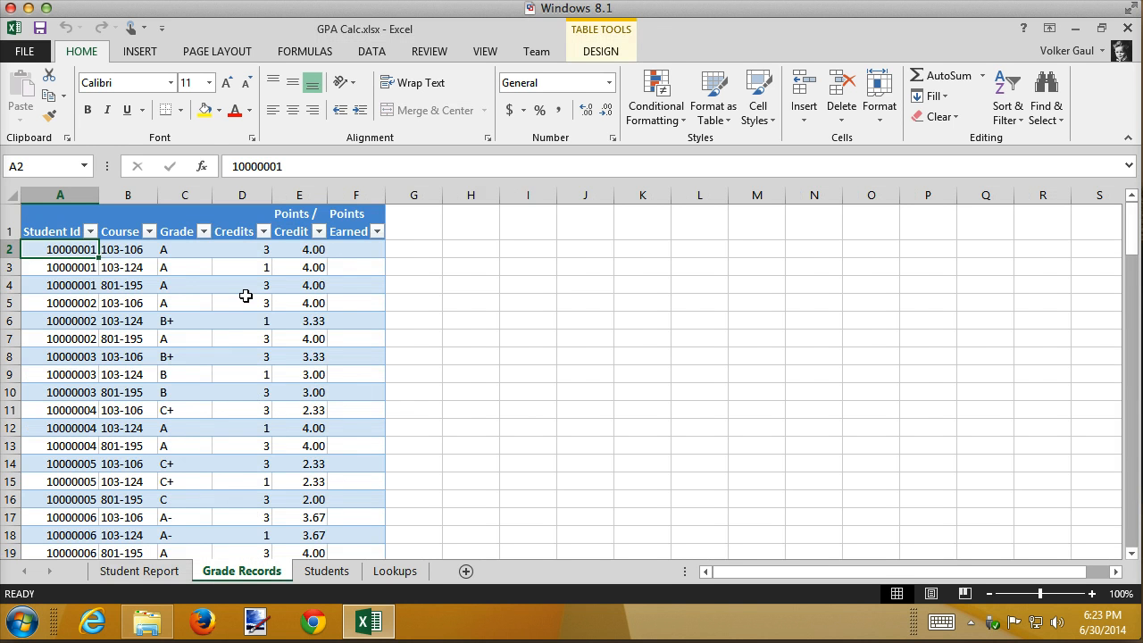
mouse_move(195, 443)
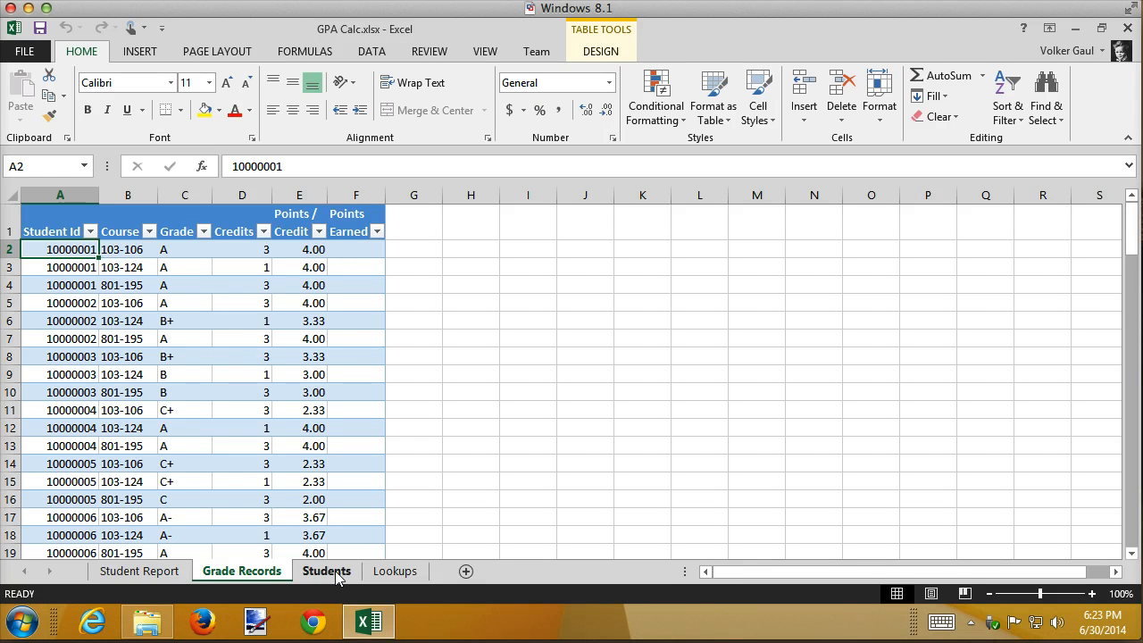
left_click(325, 571)
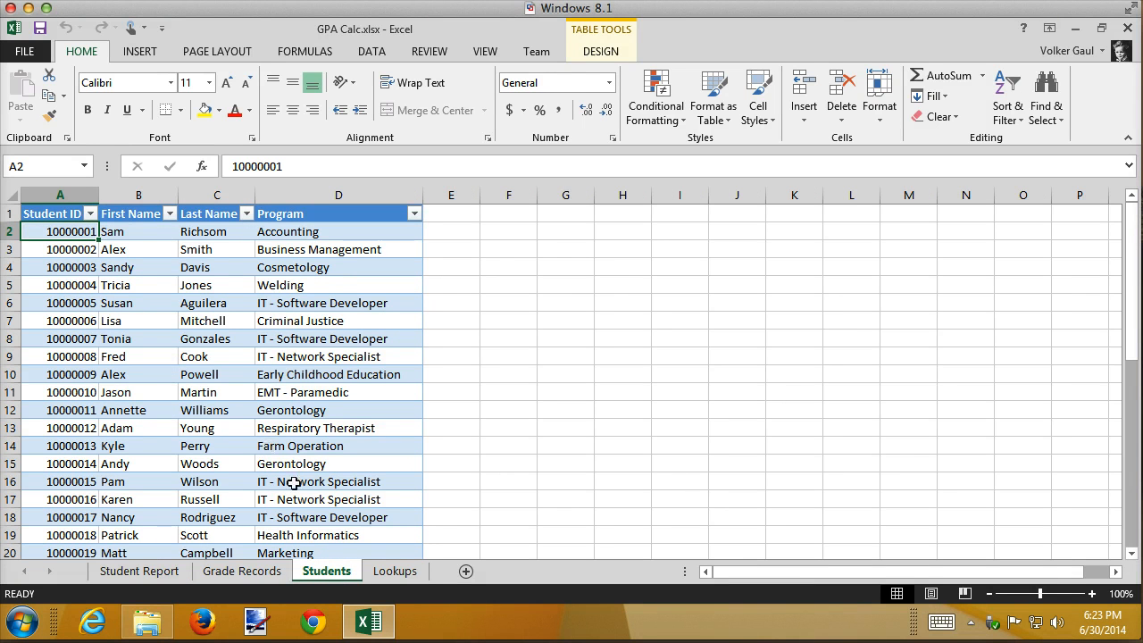
left_click(395, 571)
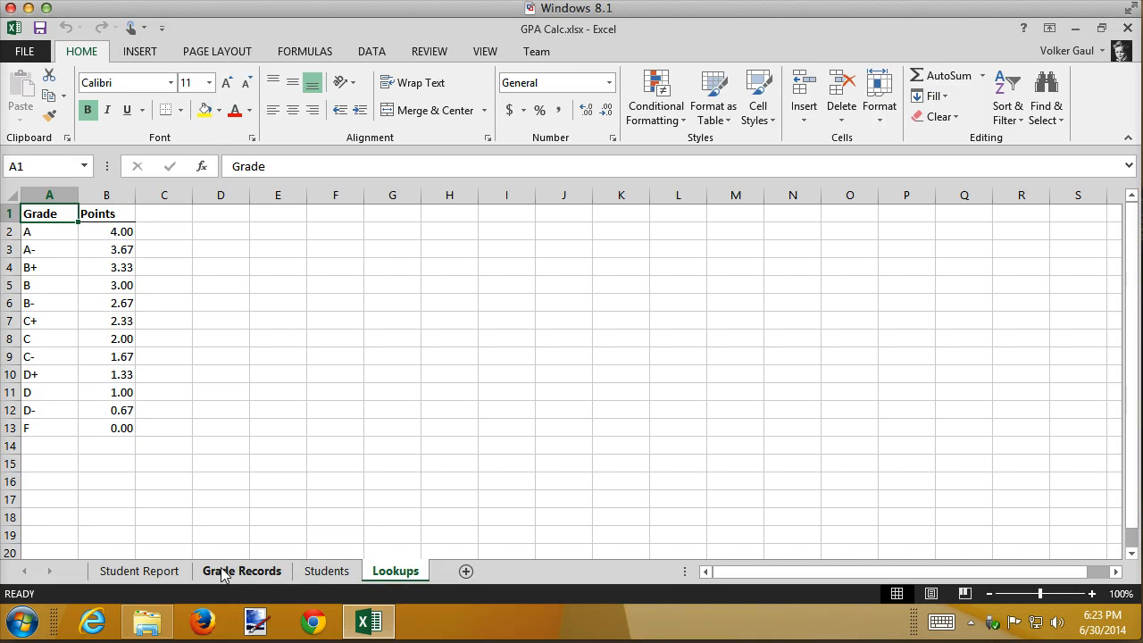
left_click(241, 571)
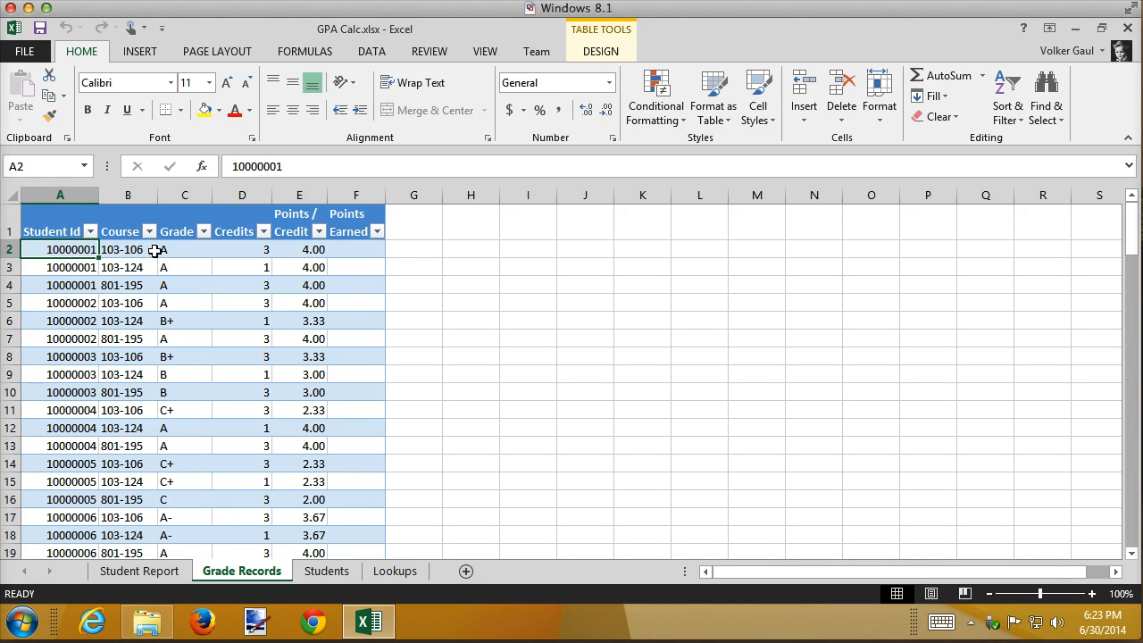
mouse_move(196, 250)
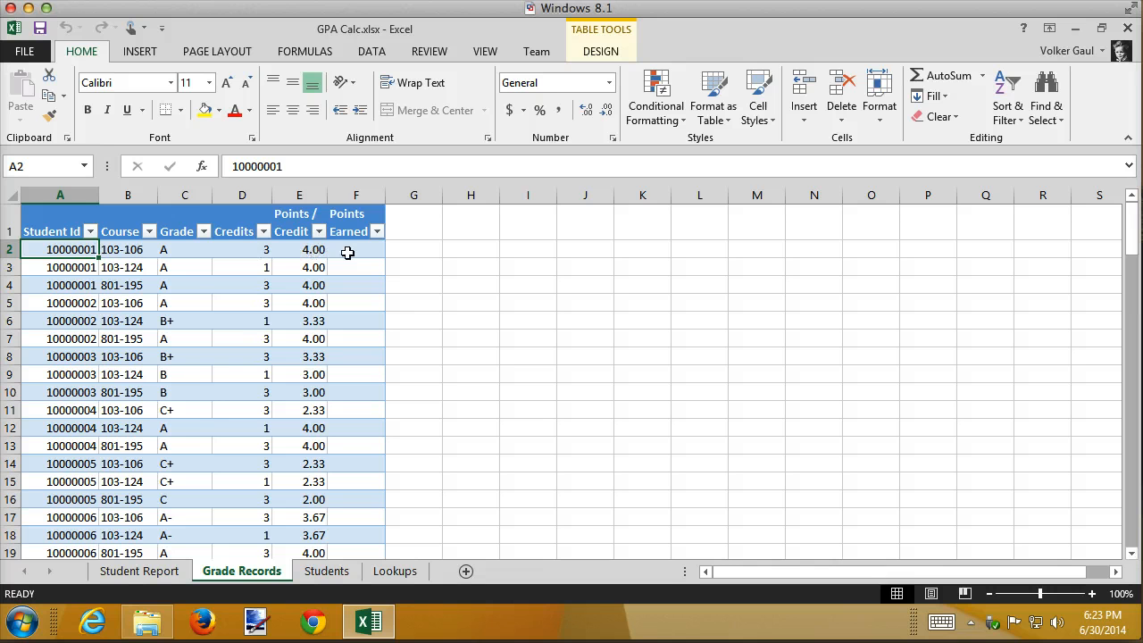
Step: Enter =D2*E2 in F2 so the Points Earned column auto-fills for every row
left_click(357, 250)
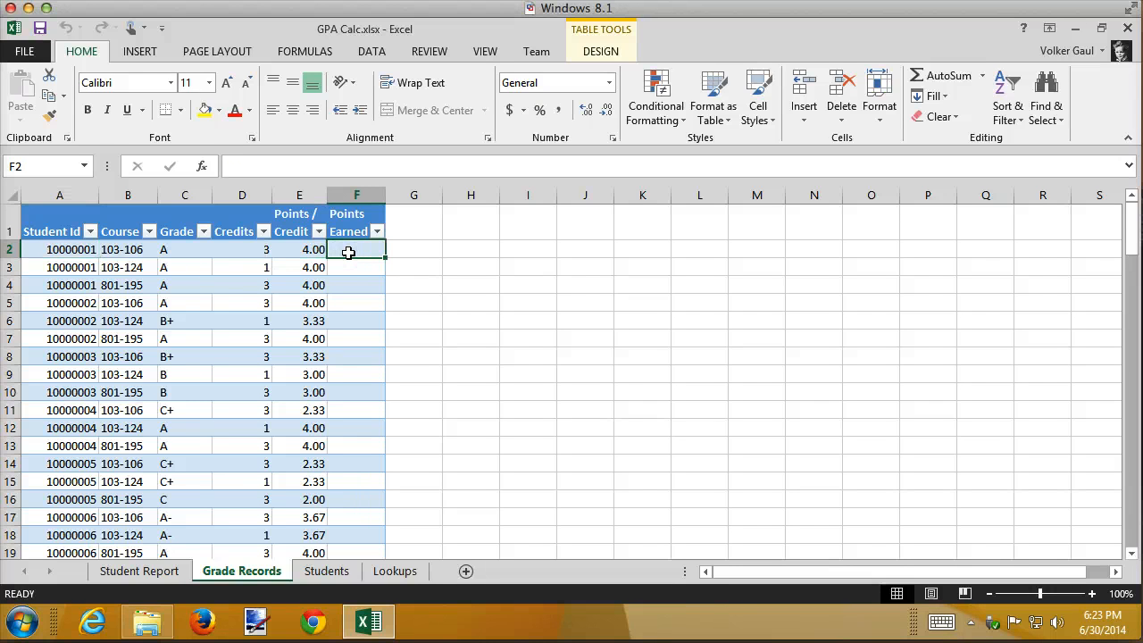
type("=D3*E3")
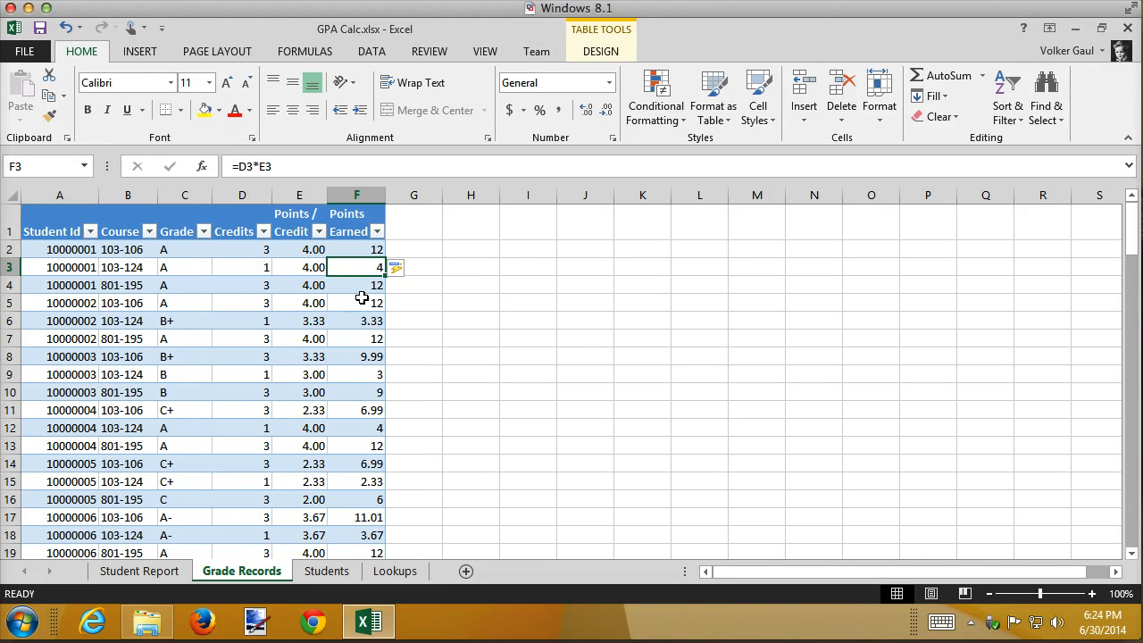
mouse_move(361, 314)
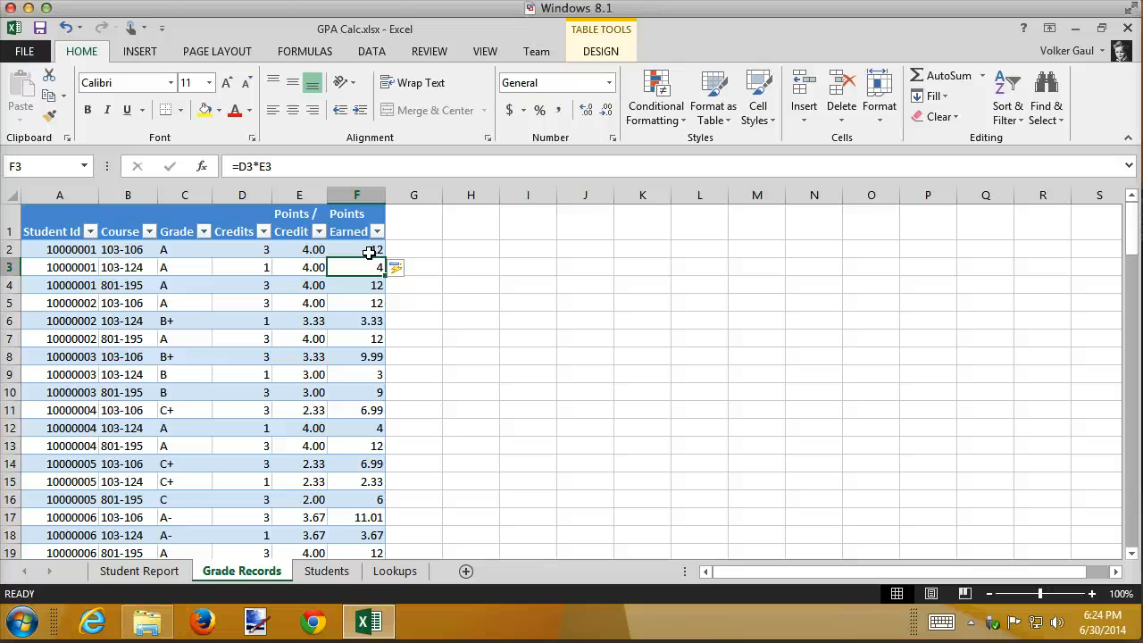
left_click(357, 250)
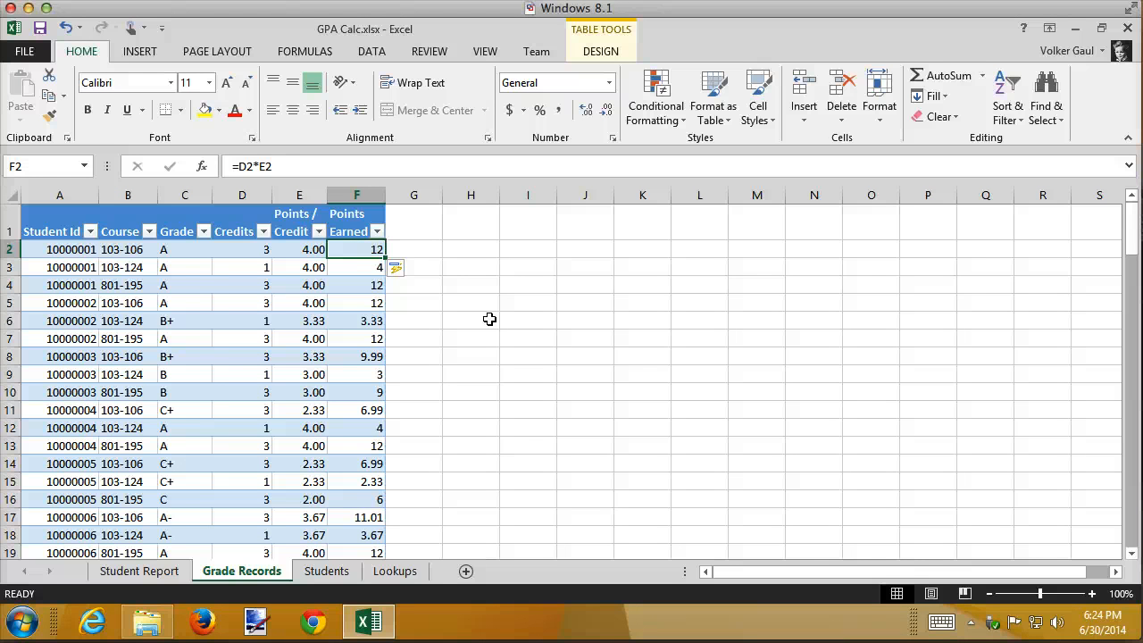
Step: Format the Points Earned column as numbers with two decimal places
left_click(357, 194)
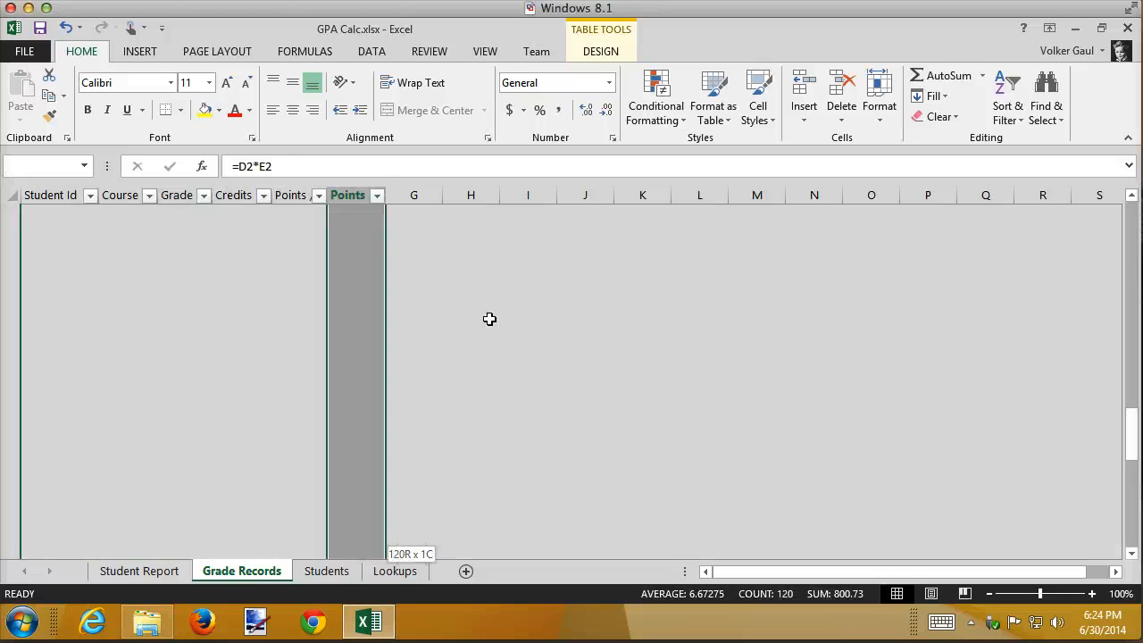
scroll("down", 3)
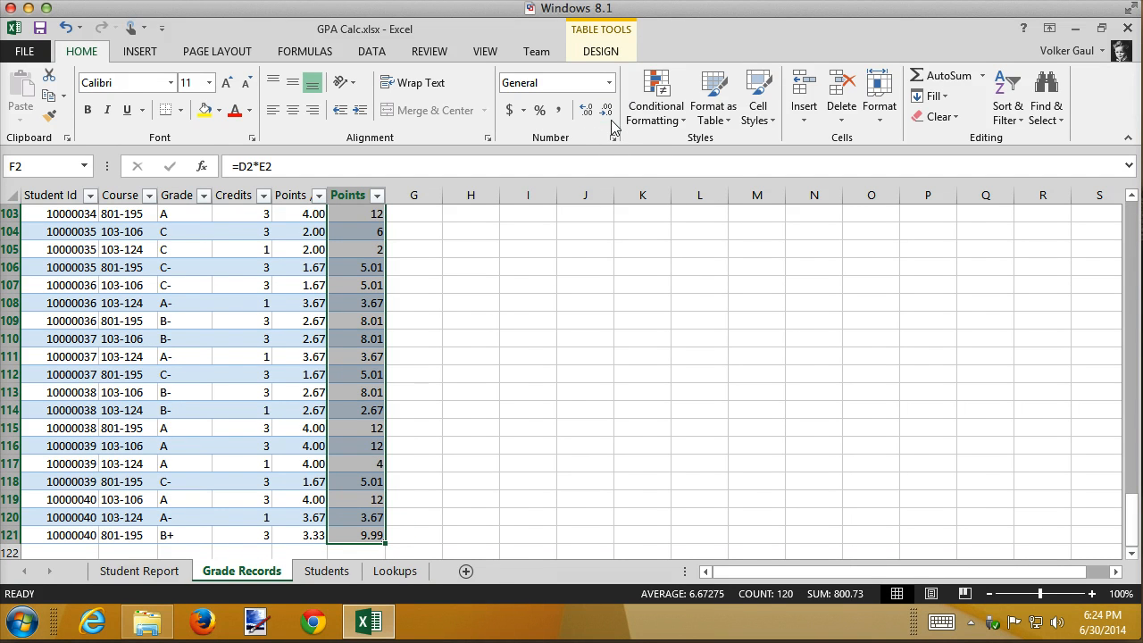
left_click(585, 111)
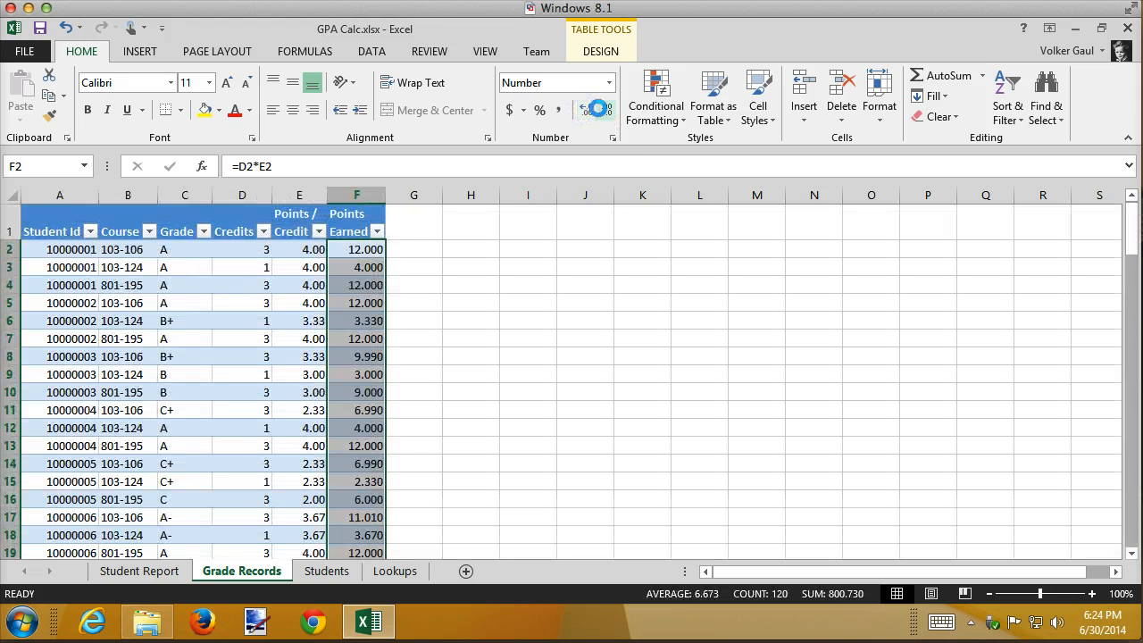
mouse_move(610, 110)
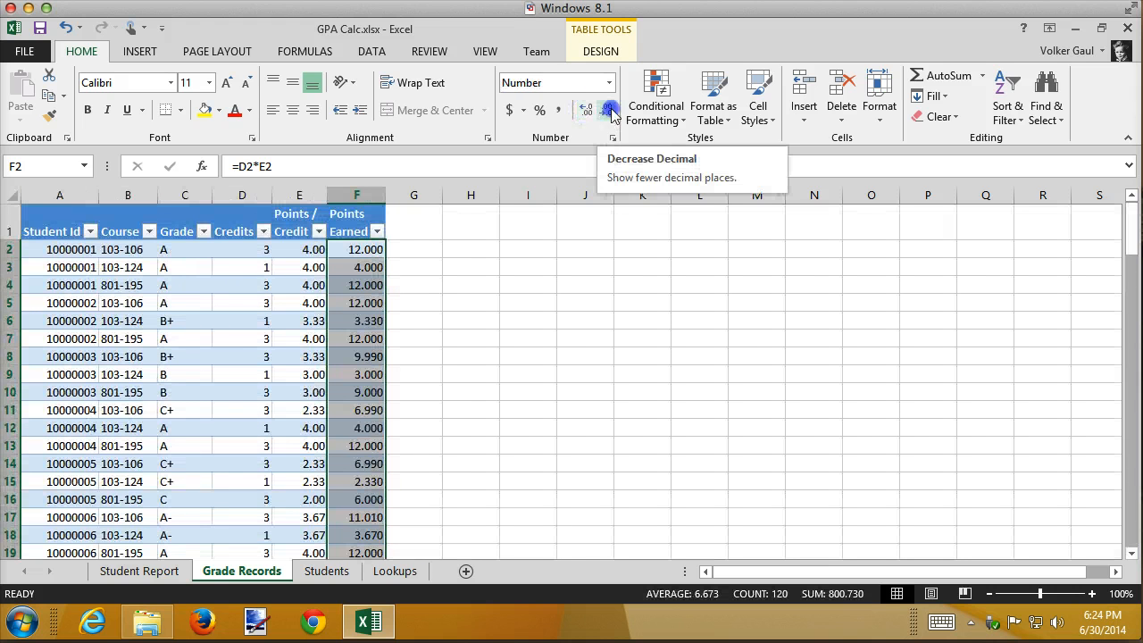
left_click(609, 111)
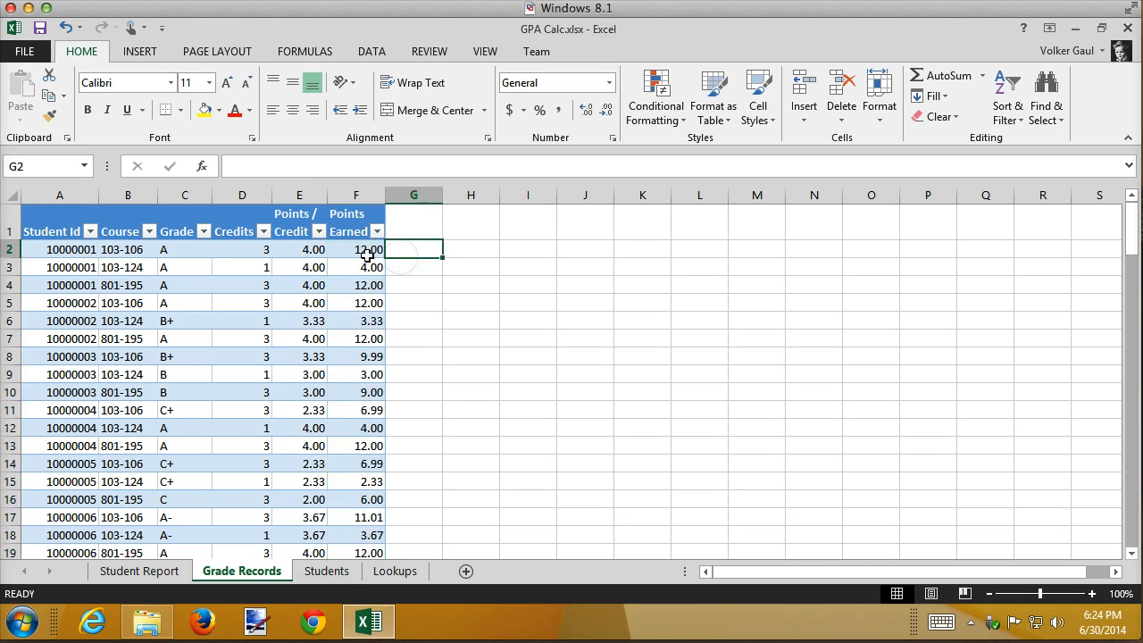
left_click(356, 250)
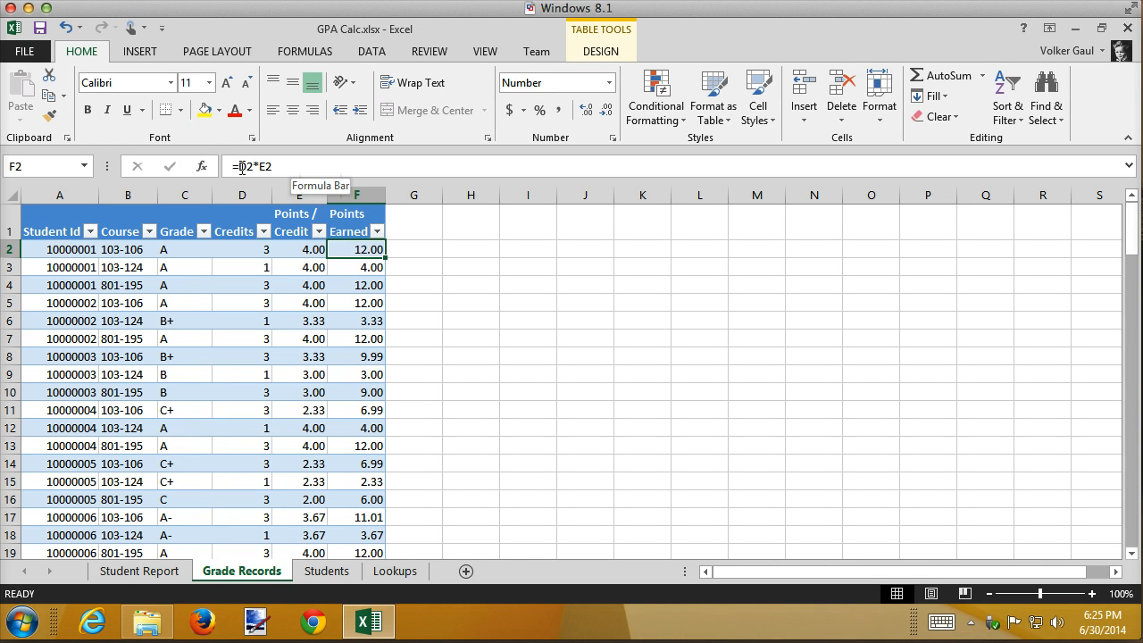
Step: Rewrite the F2 formula as =[Credits]*[Points / Credit] using structured references
double_click(355, 250)
type("=[")
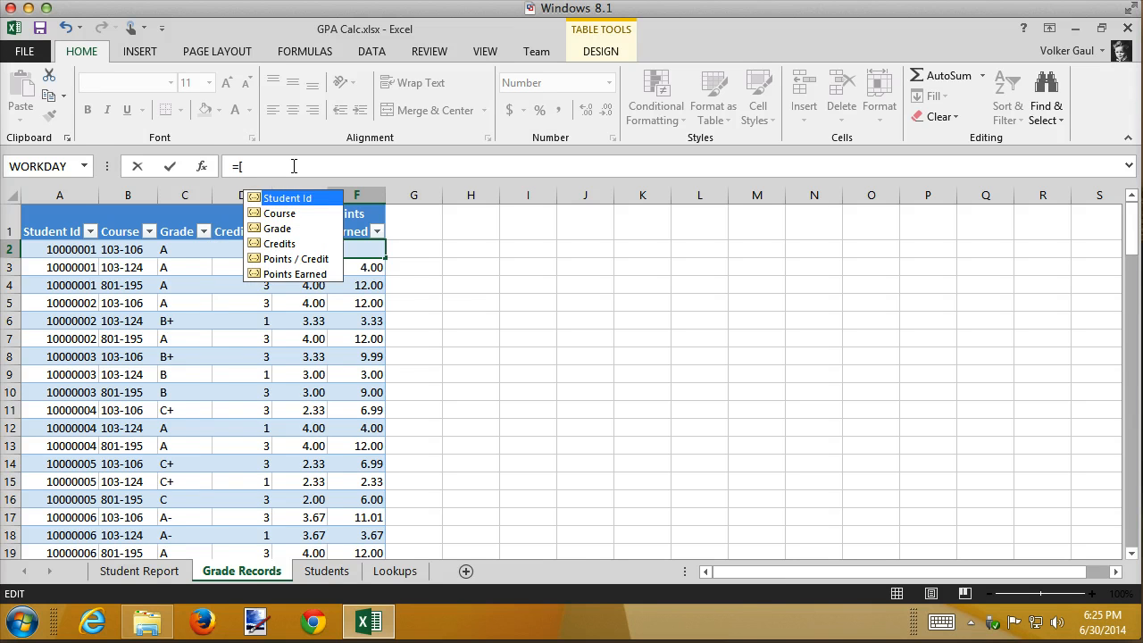
type("cre")
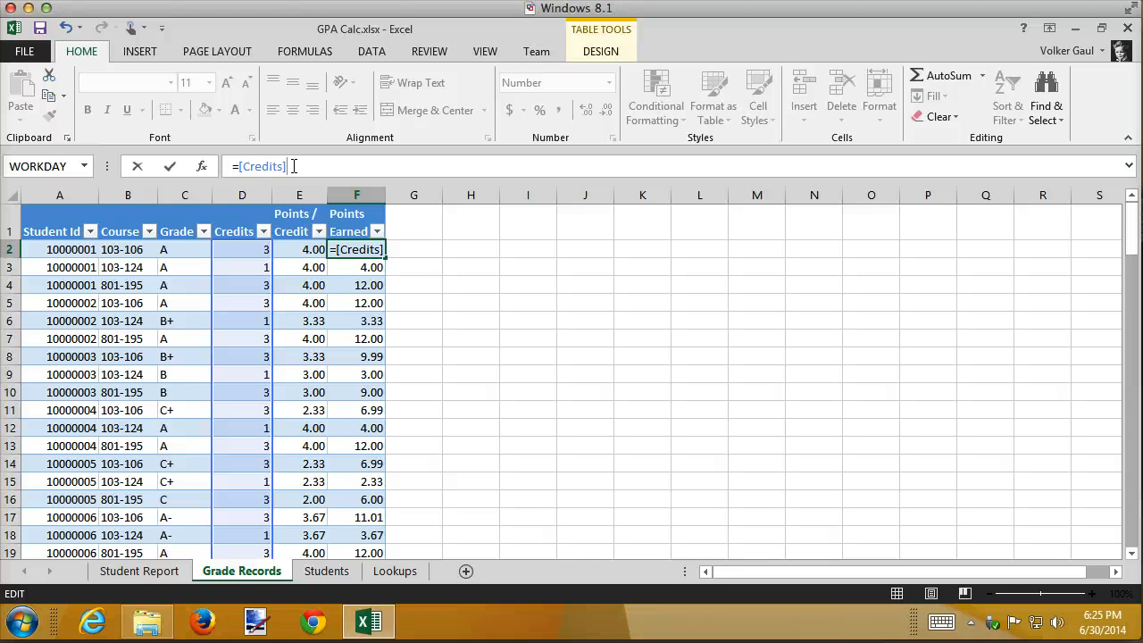
type("*")
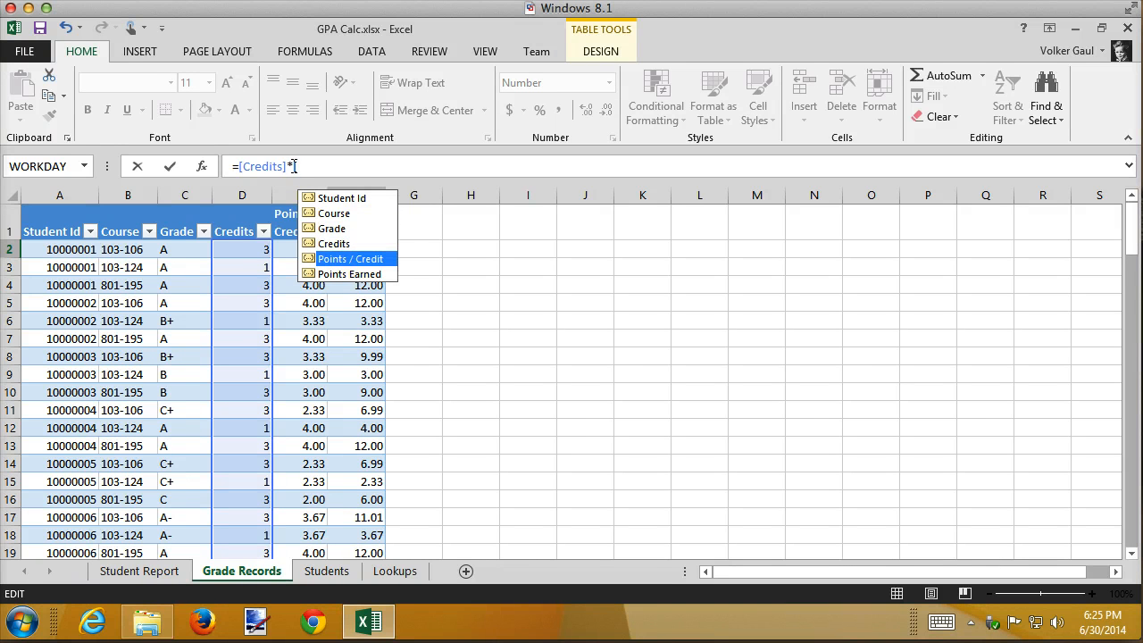
left_click(350, 257)
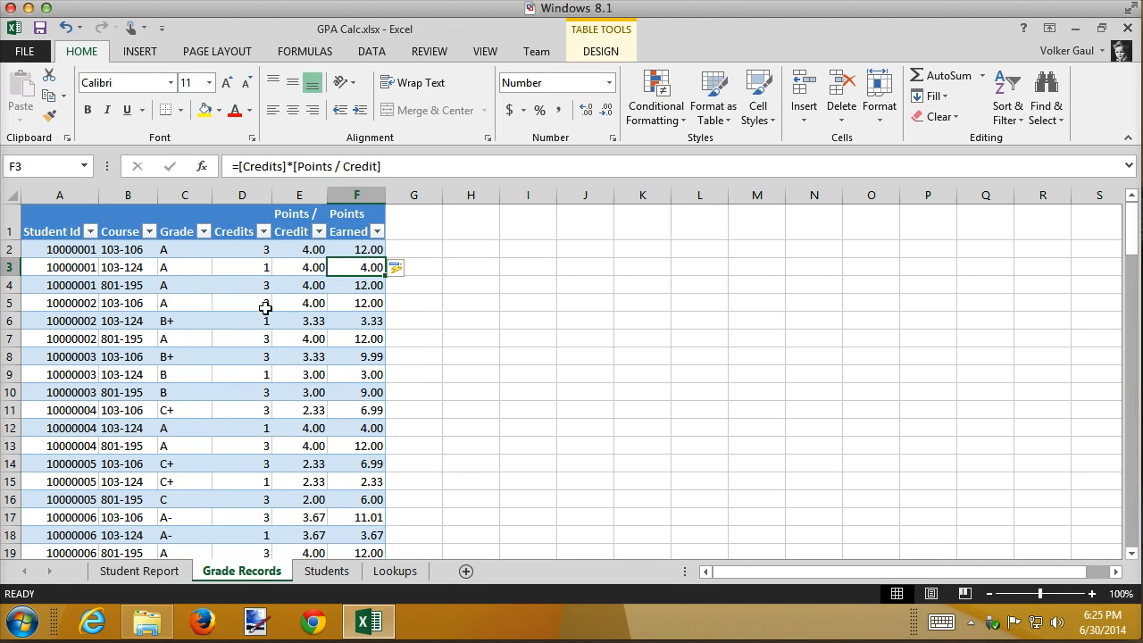
mouse_move(304, 350)
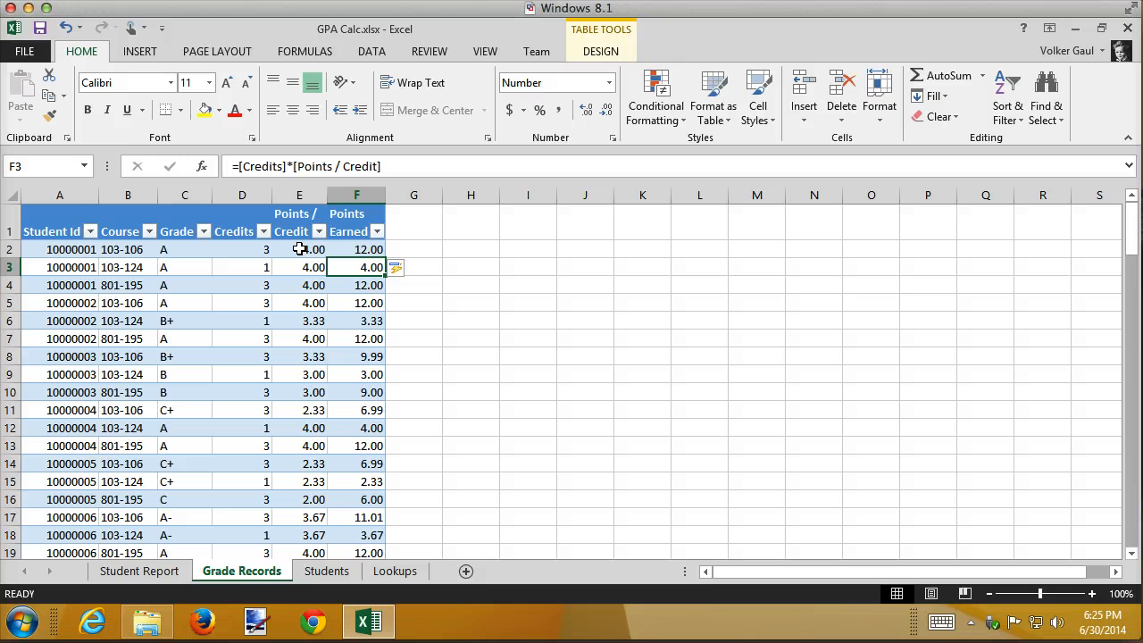
mouse_move(318, 250)
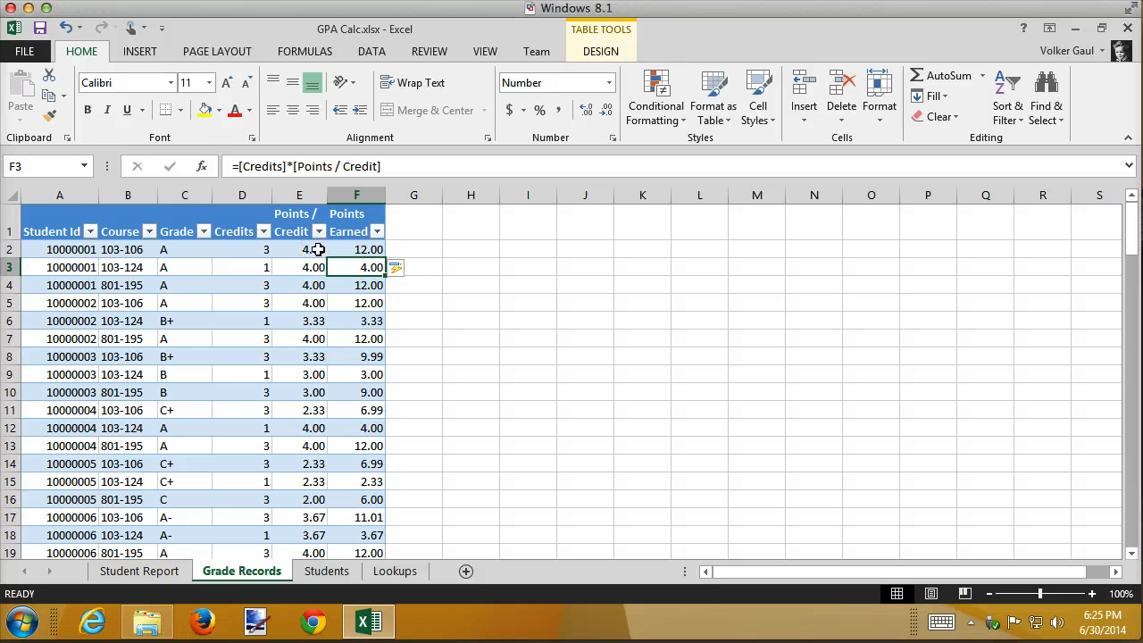
left_click(358, 250)
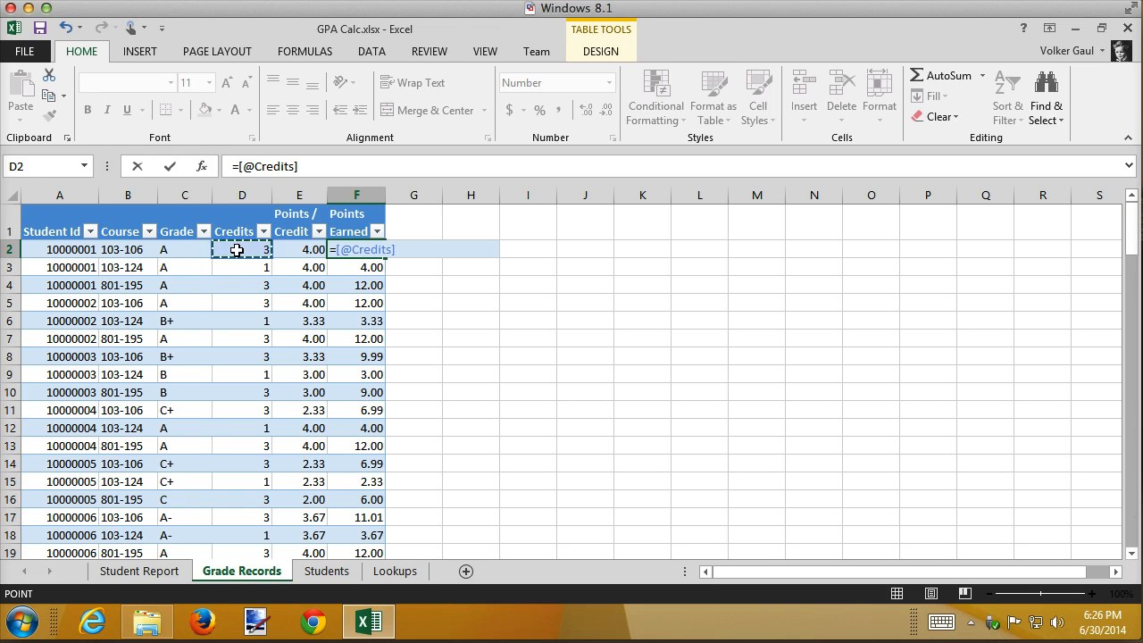
type("*")
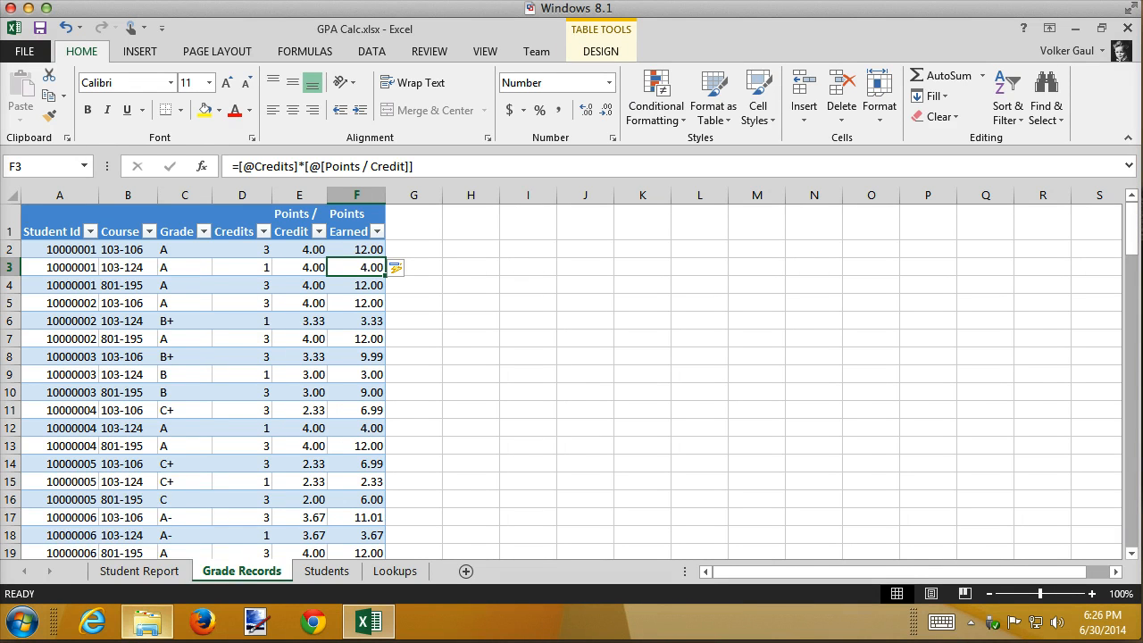
mouse_move(554, 414)
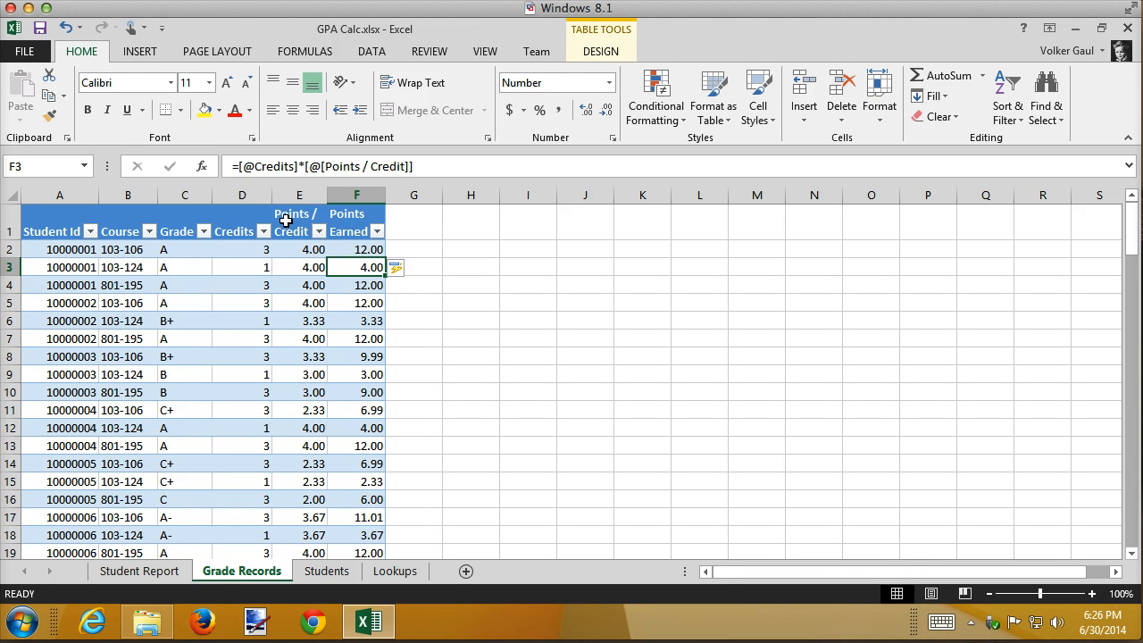
mouse_move(498, 271)
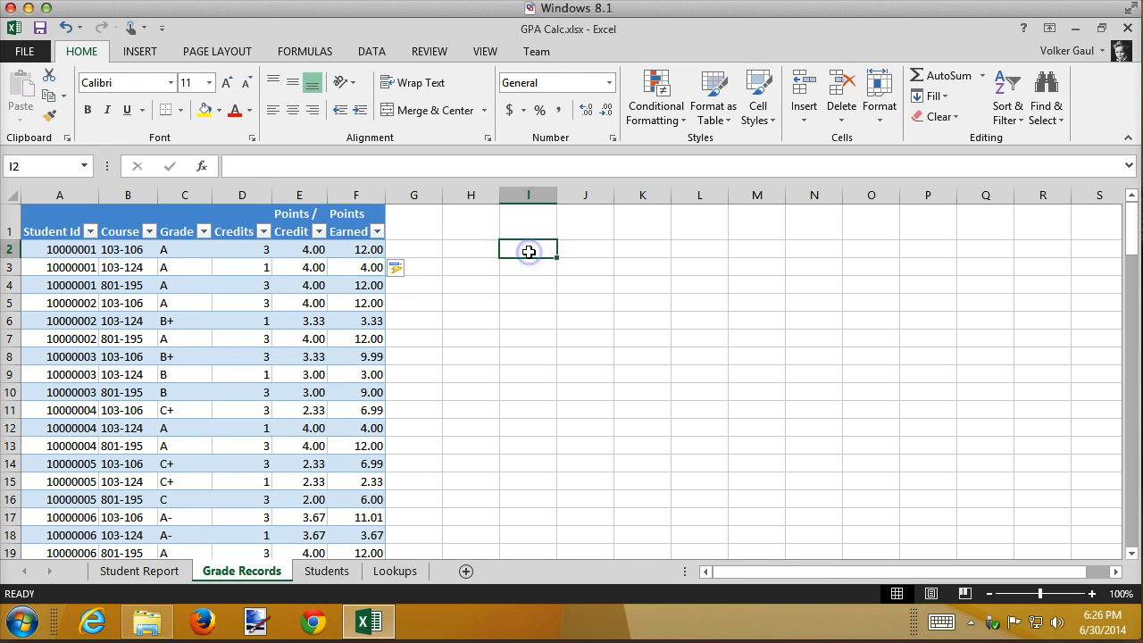
Step: Add a 'Total Credits Taken:' label in I2 beside the table
type("T")
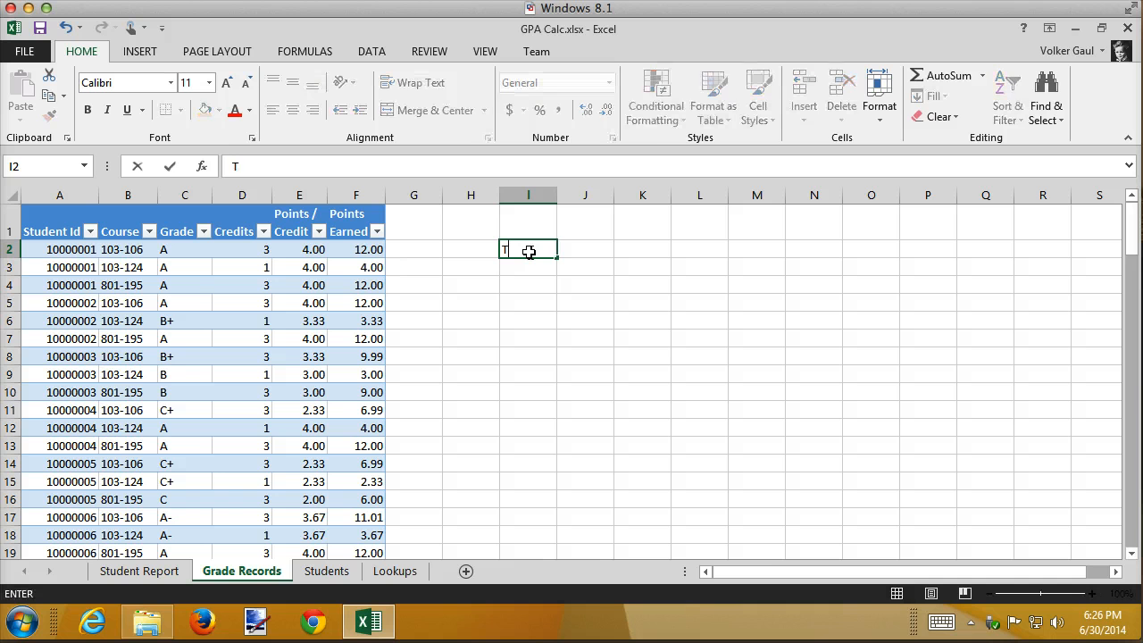
type("otal Credits Taken:")
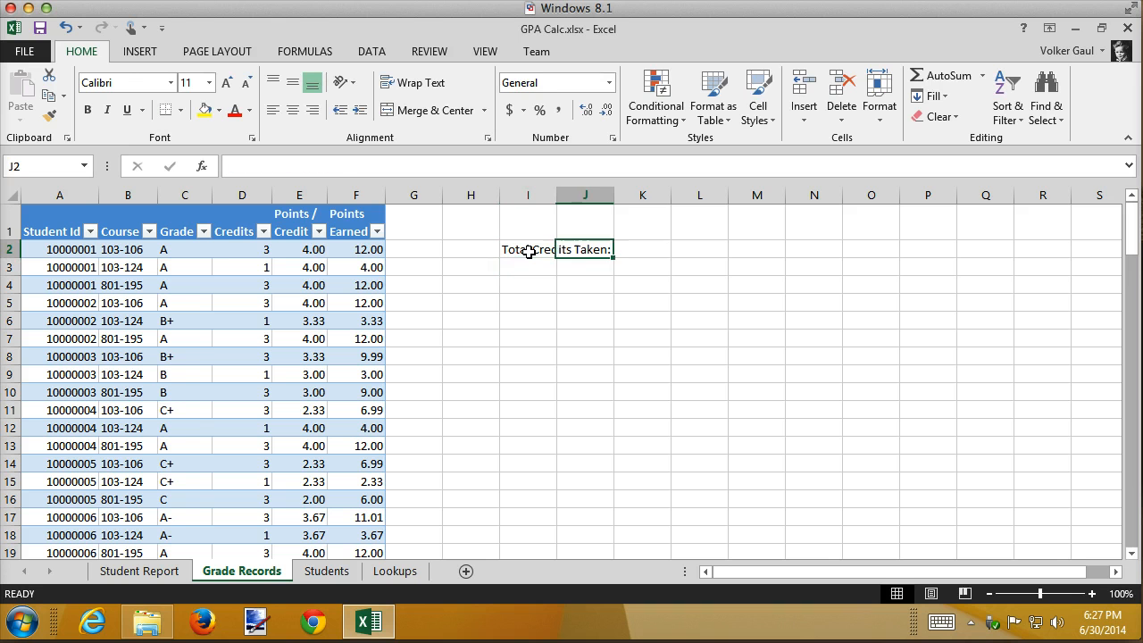
Step: Enter =SUM(StudentGrades[Credits]) in K2, giving a total of 280
left_click(643, 250)
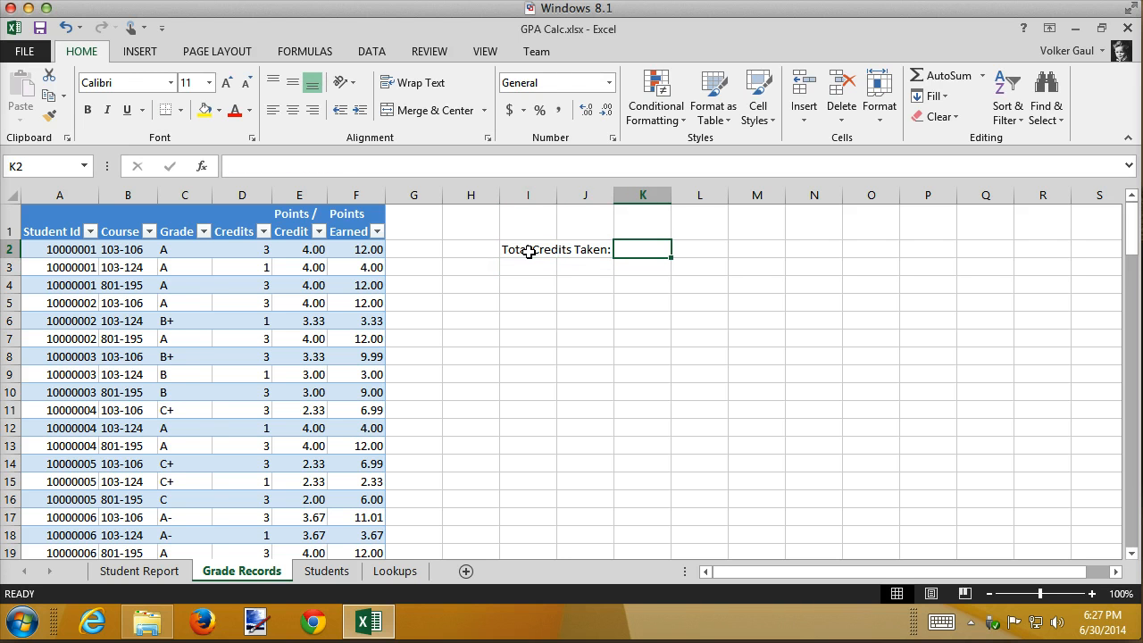
type("=")
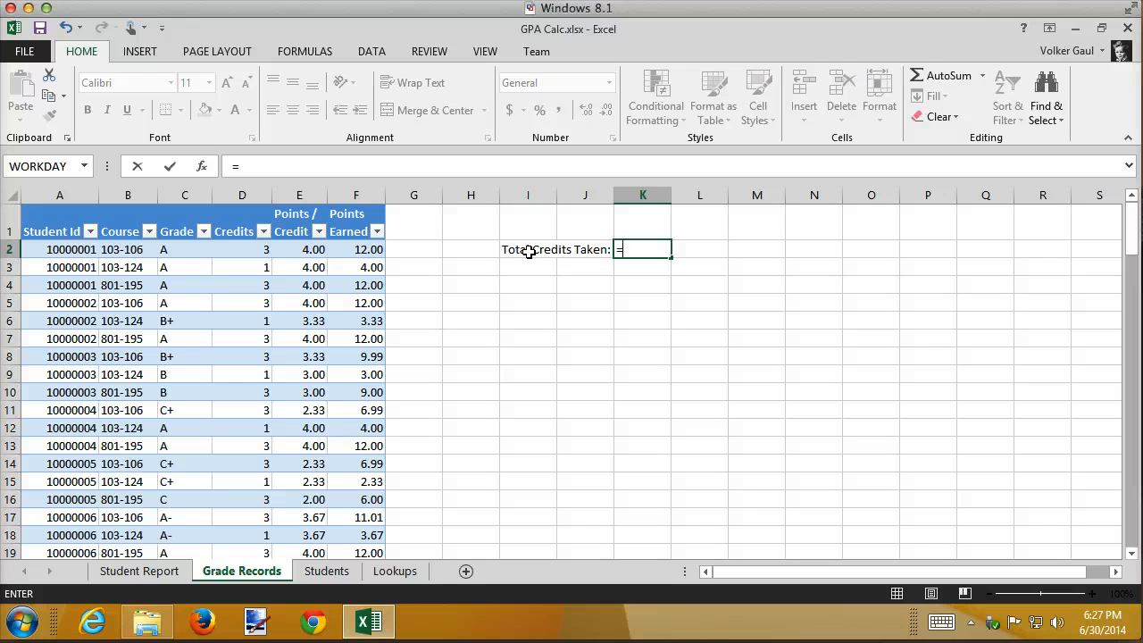
type("sum")
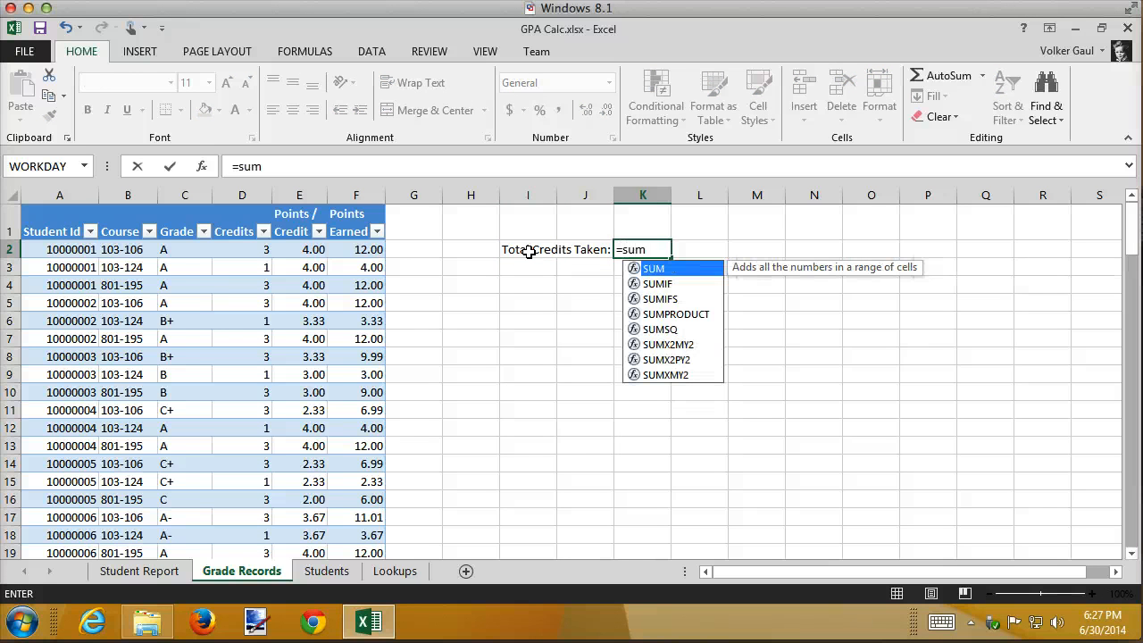
type("(")
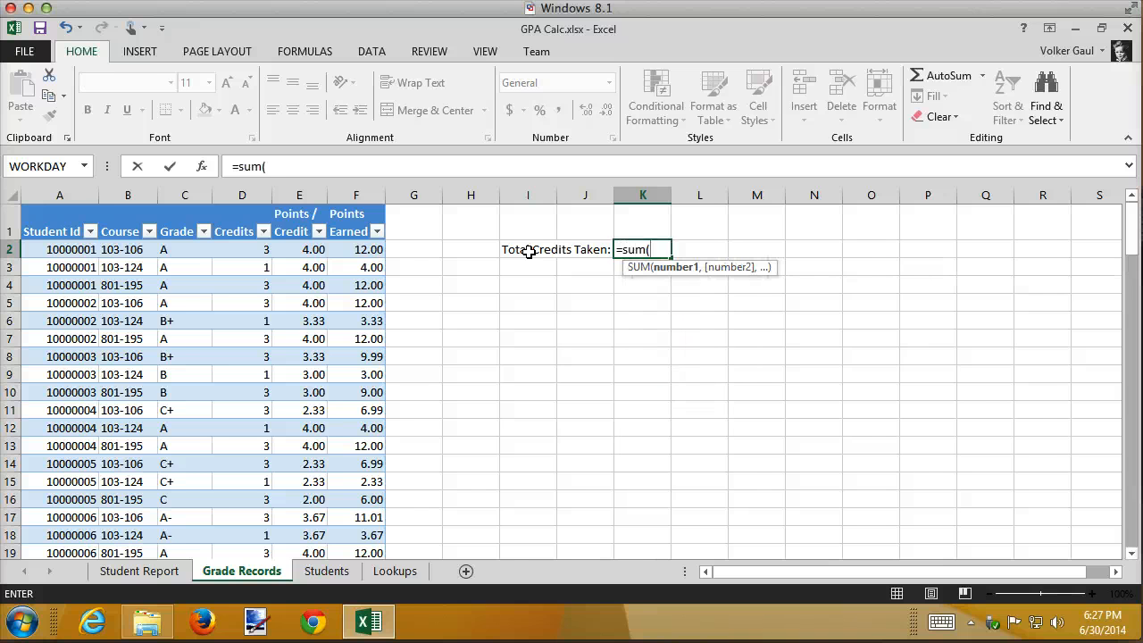
type("[")
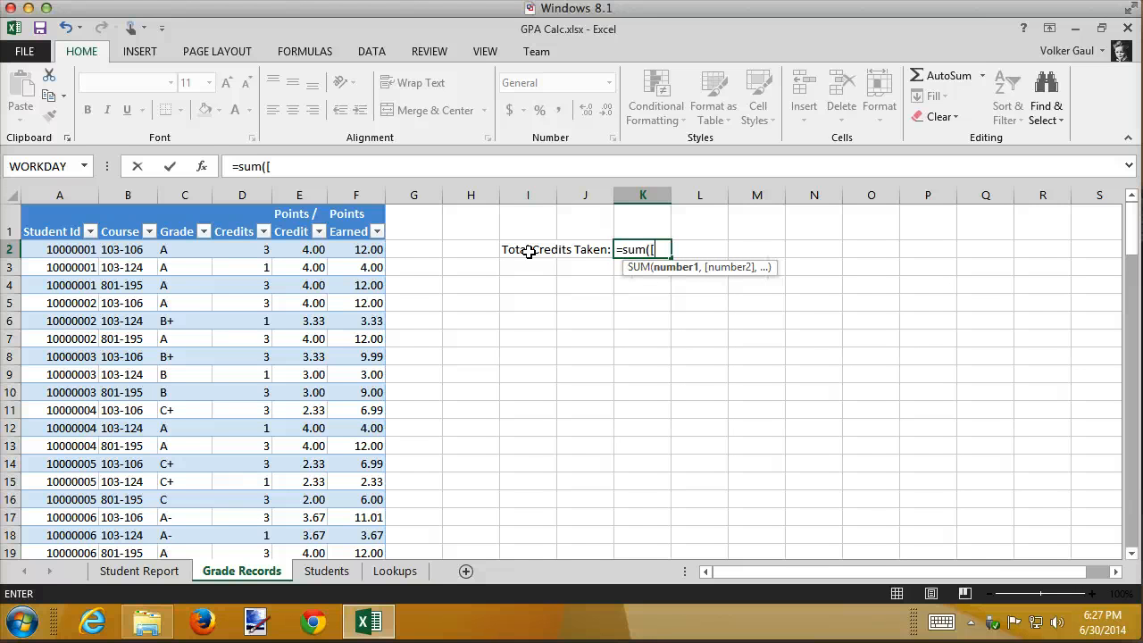
key("backspace")
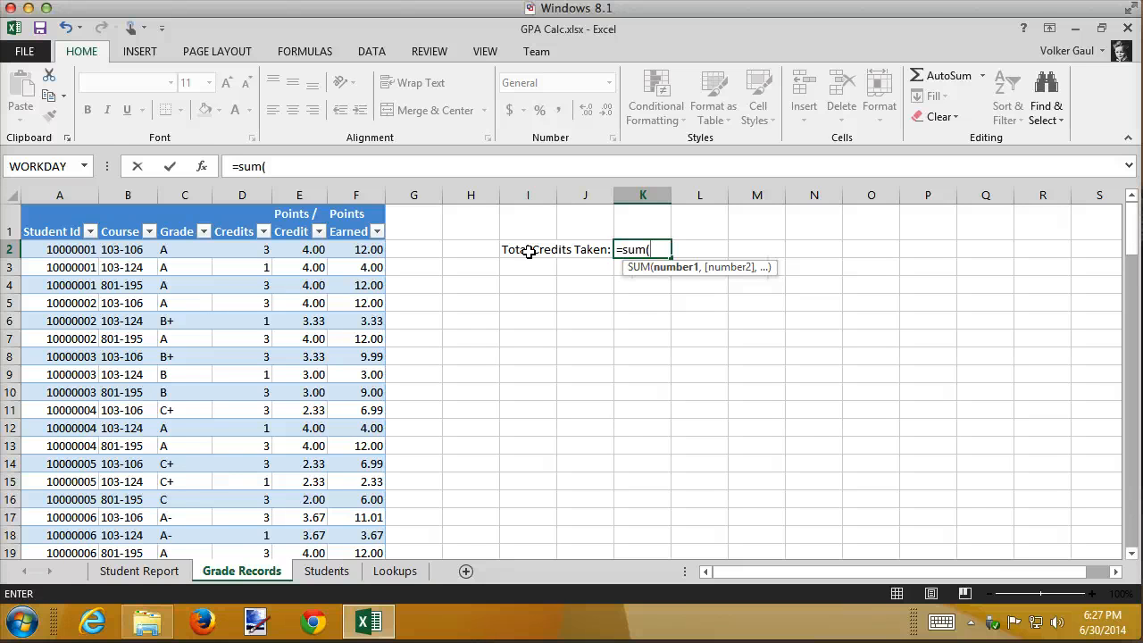
type("stu")
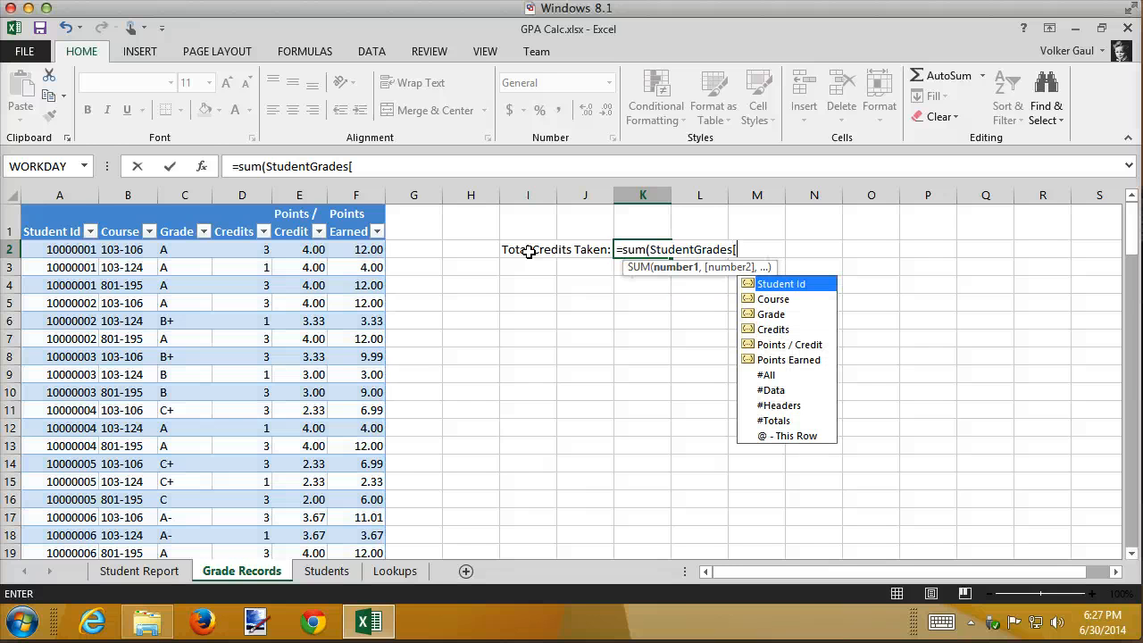
key("Down")
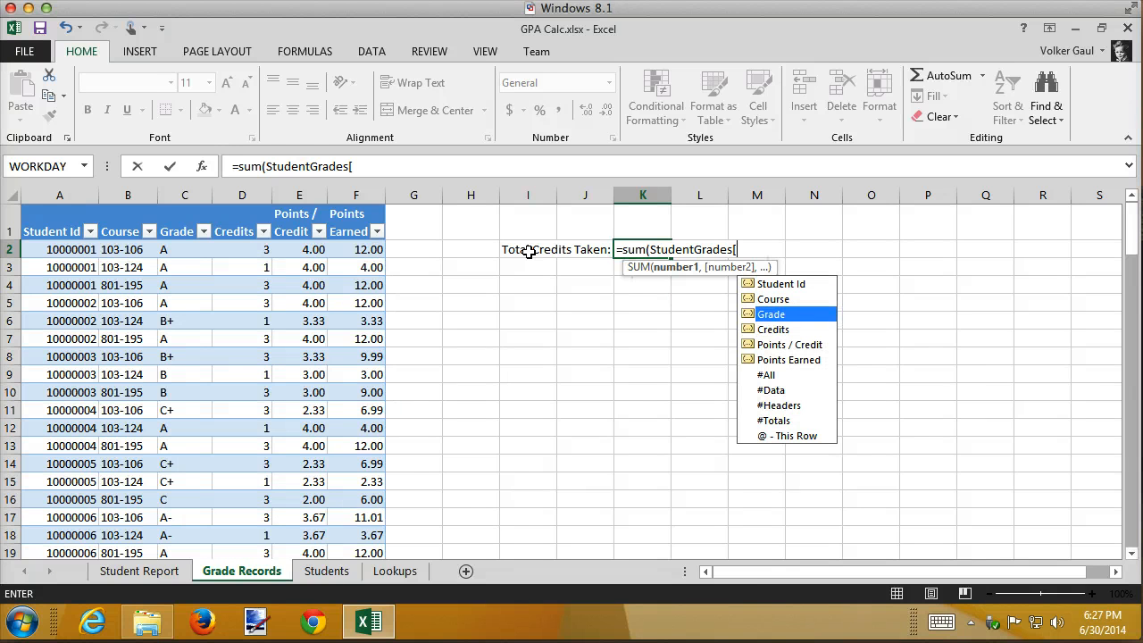
type("]")
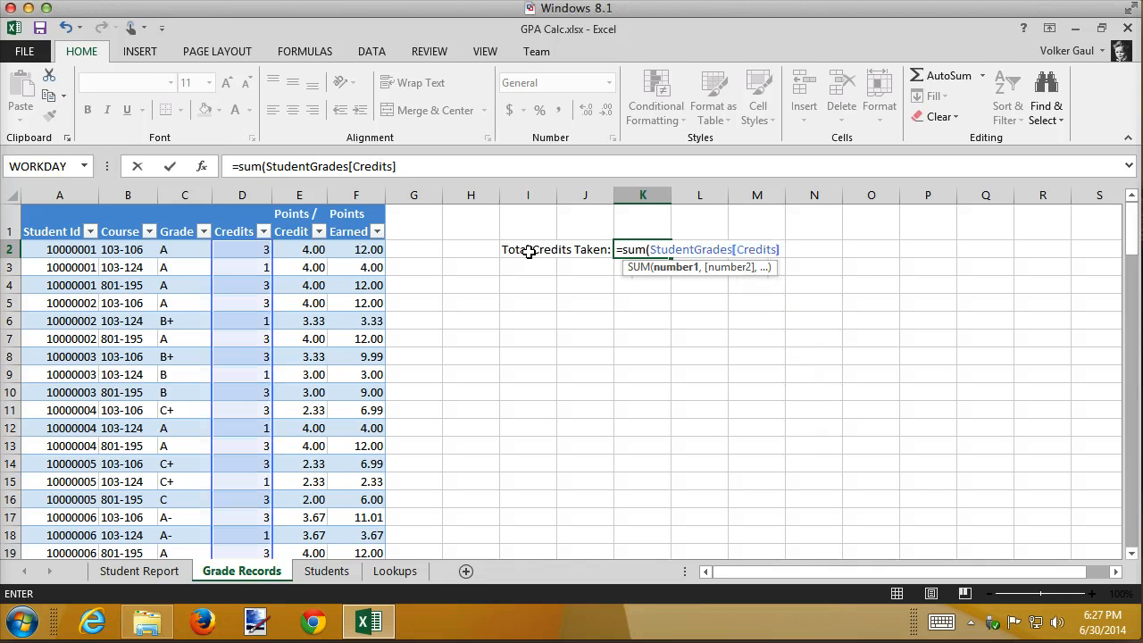
type(")")
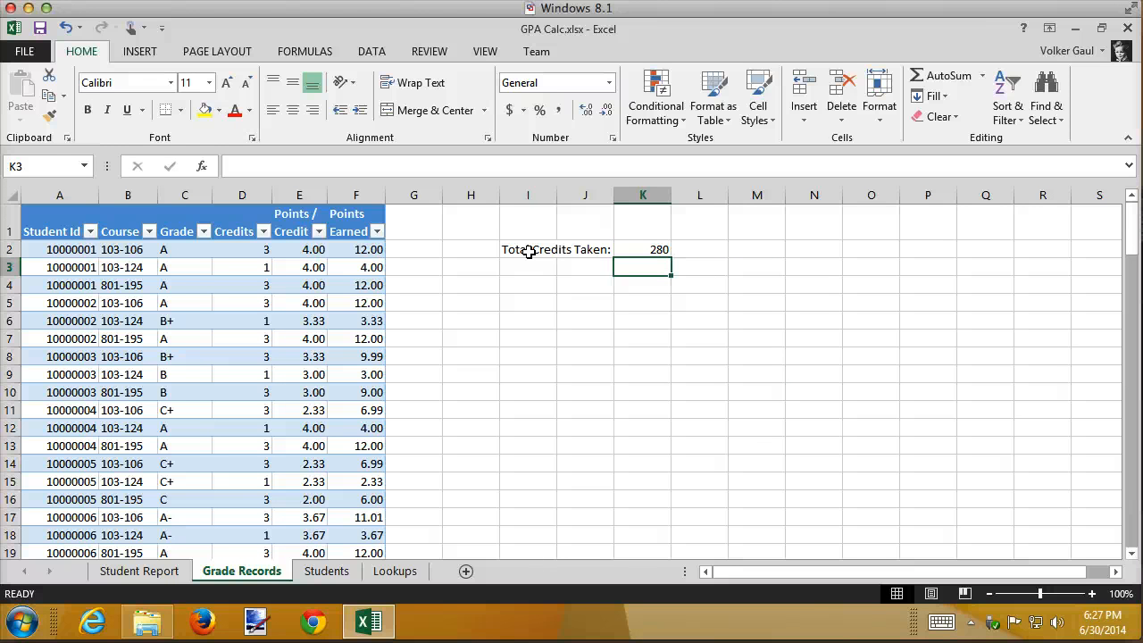
left_click(642, 250)
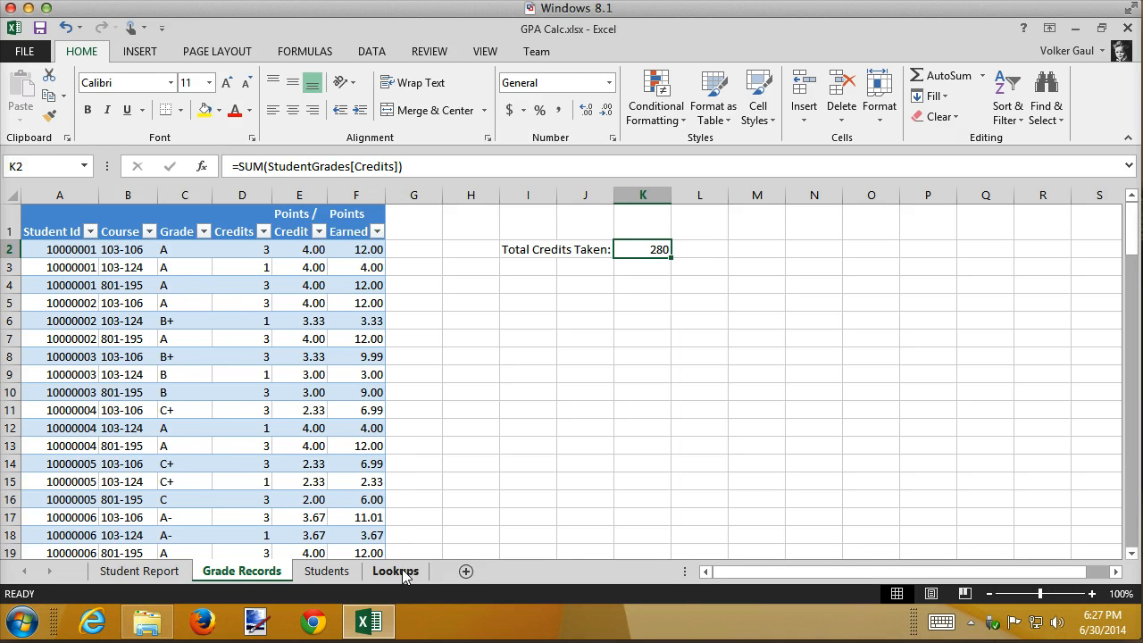
Step: Test =SUM(StudentGrades[Credits]) in J2 on the Lookups sheet, getting 280, then clear it
left_click(394, 571)
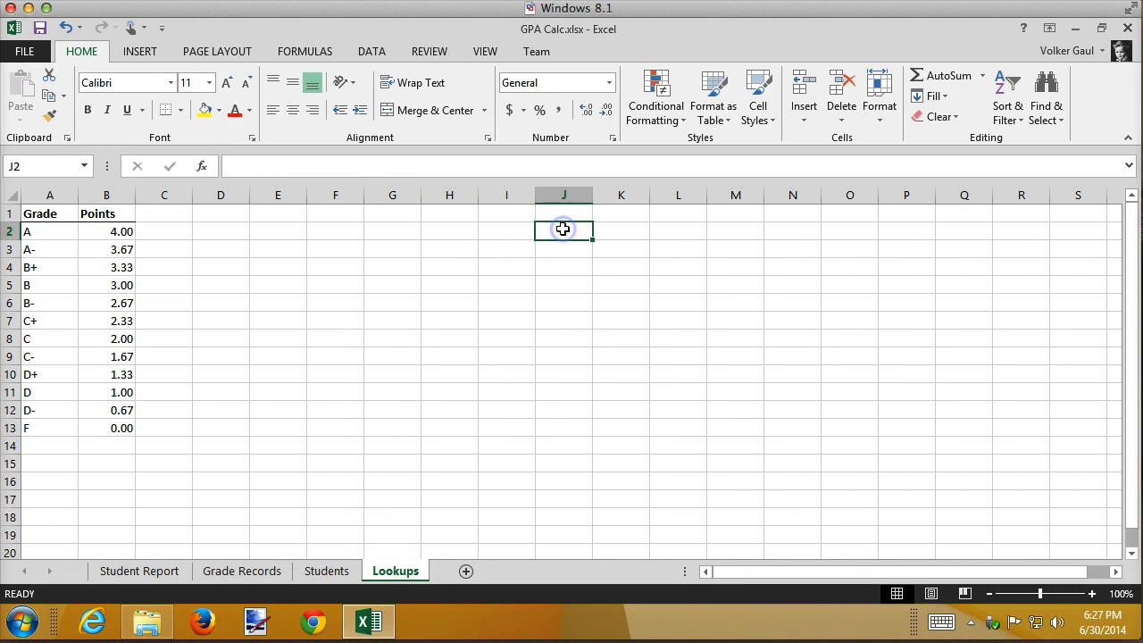
type("=")
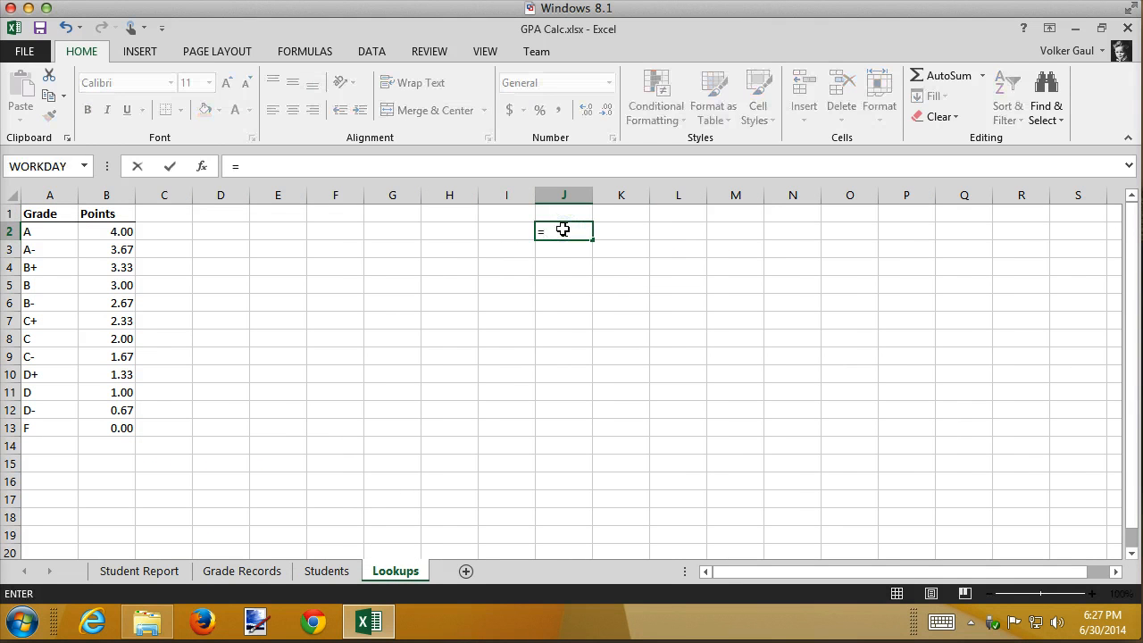
type("sum")
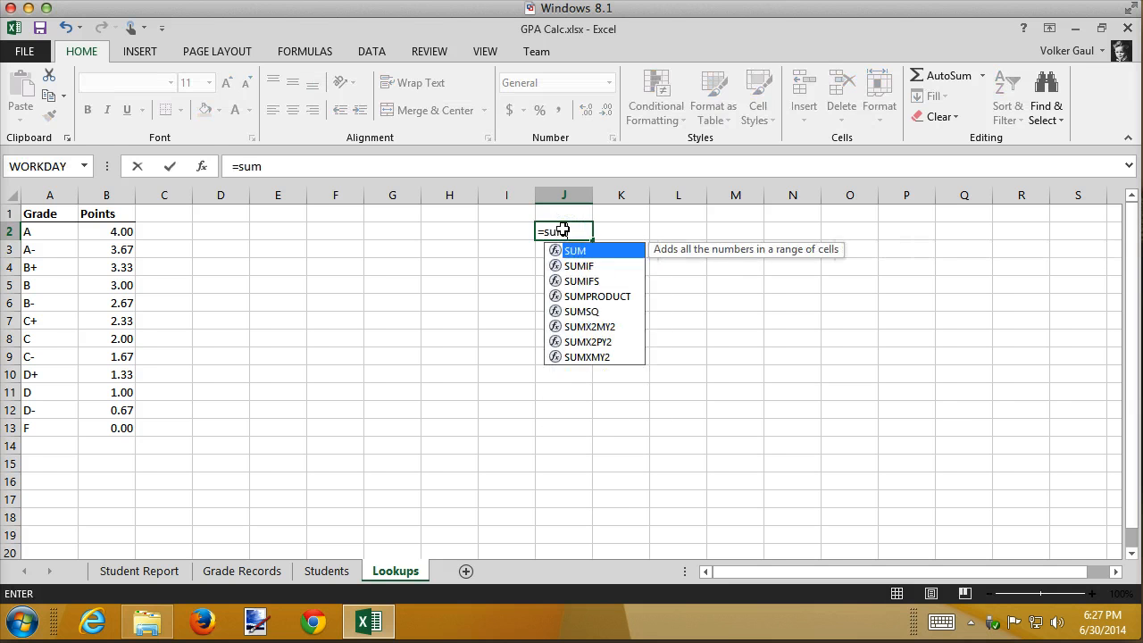
type("(stu")
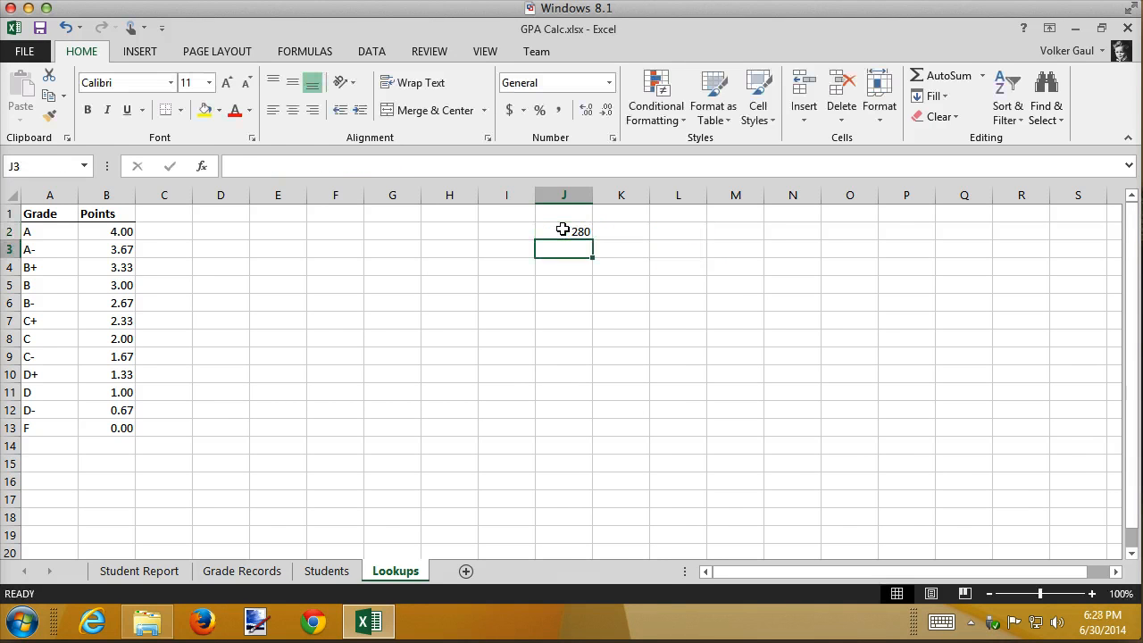
left_click(565, 232)
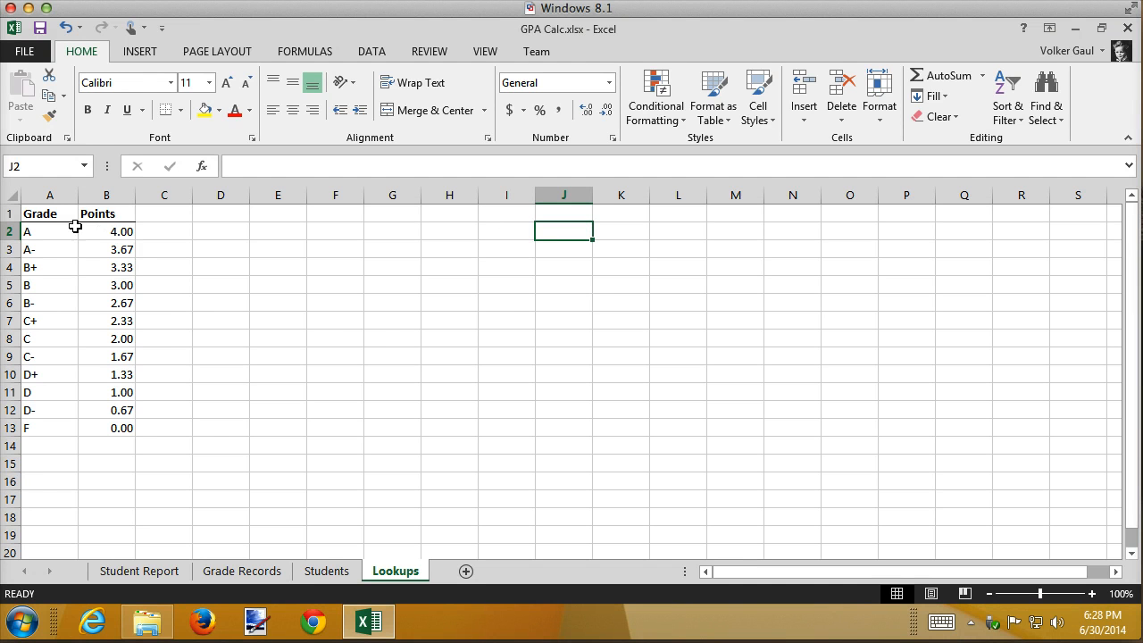
left_click(241, 571)
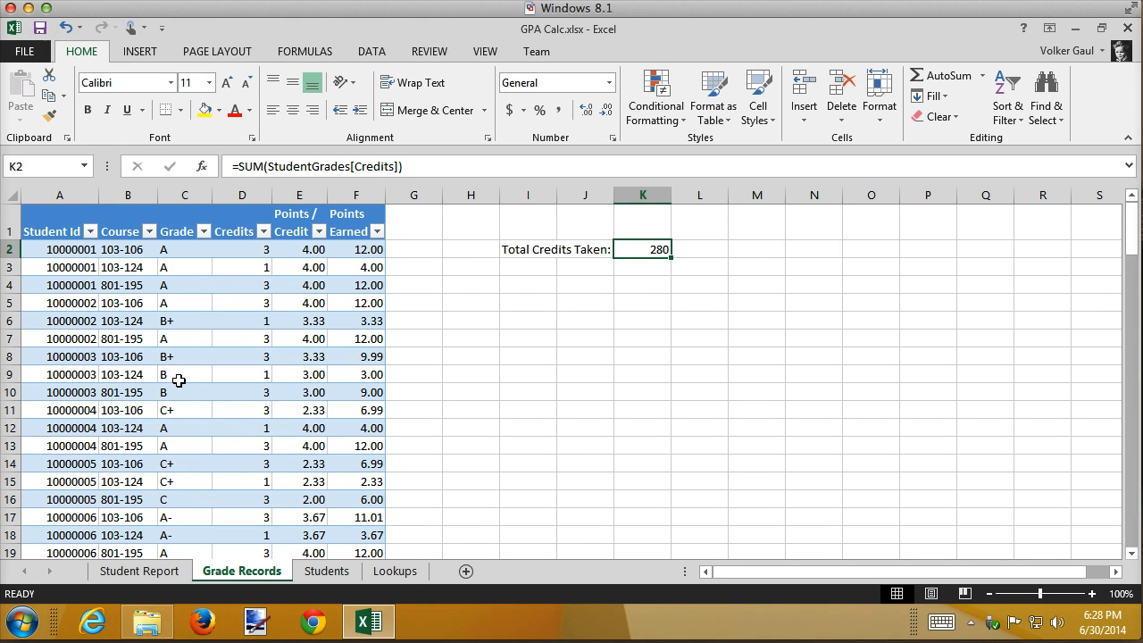
mouse_move(343, 297)
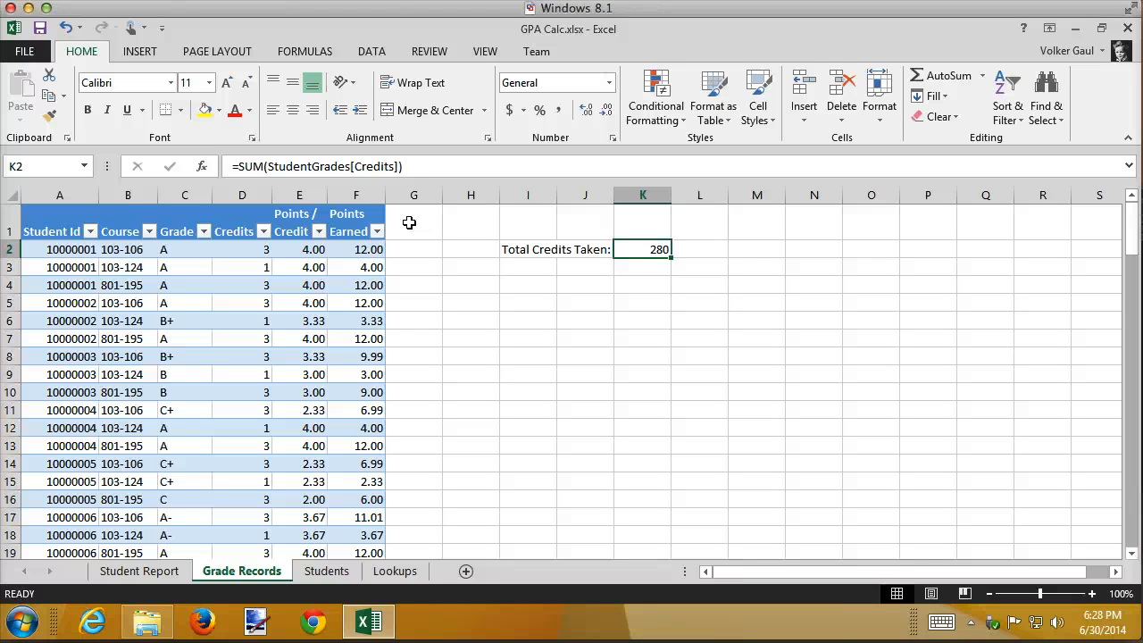
mouse_move(405, 356)
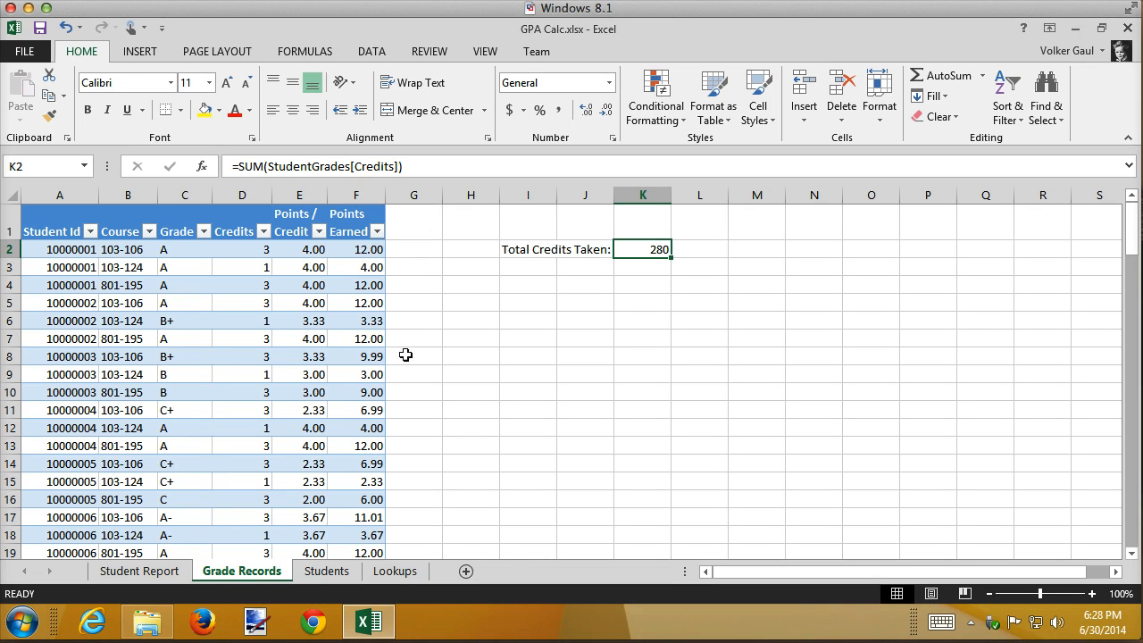
mouse_move(403, 384)
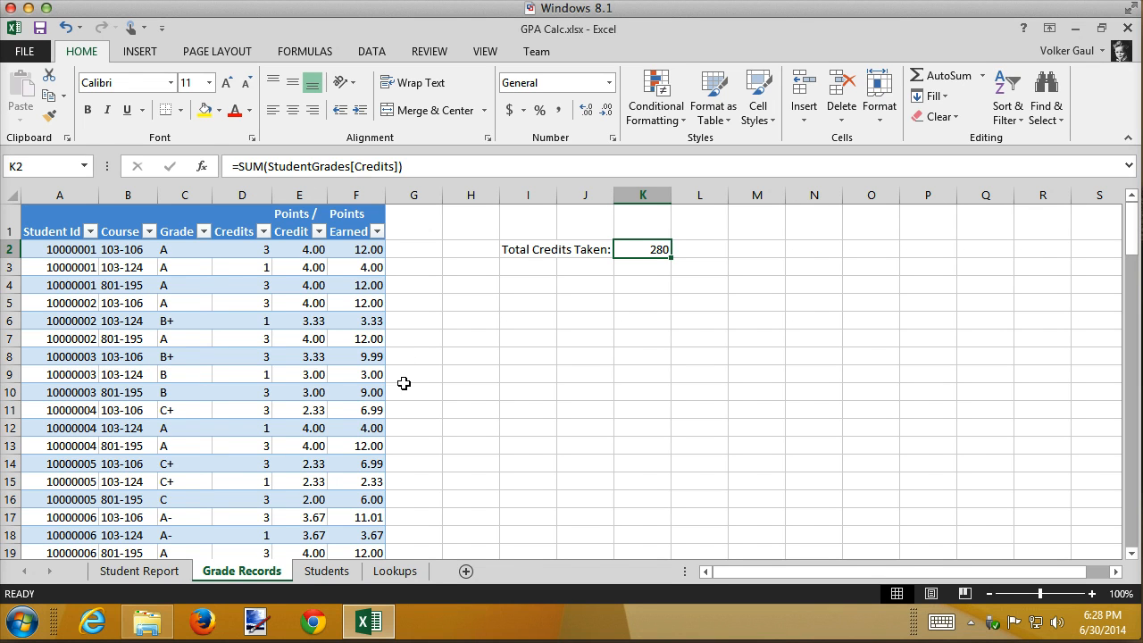
mouse_move(369, 313)
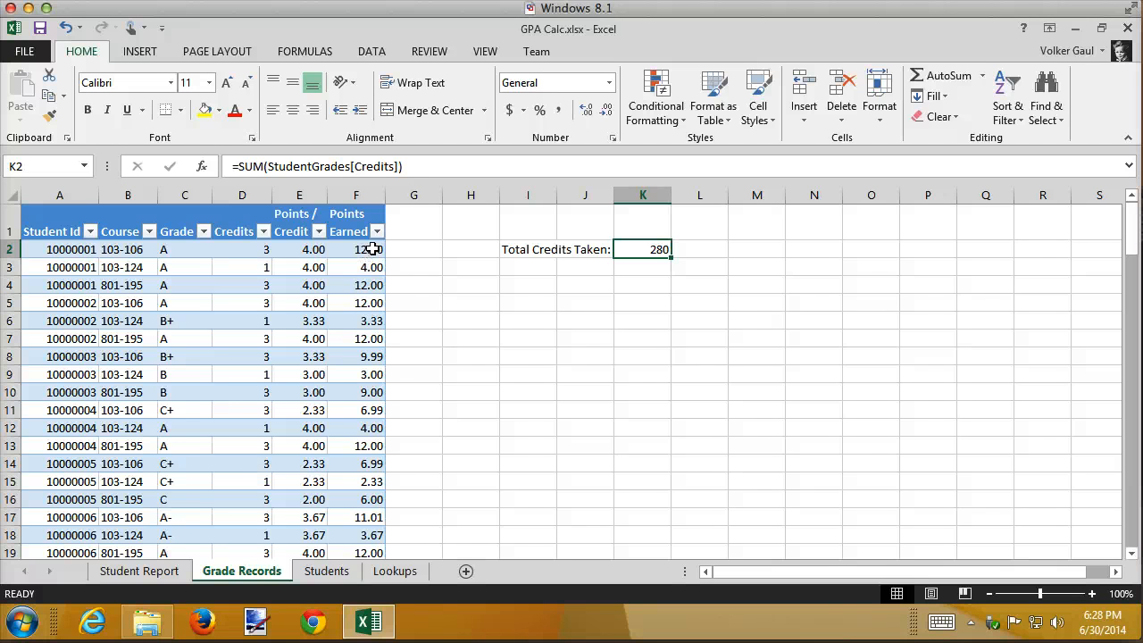
left_click(356, 250)
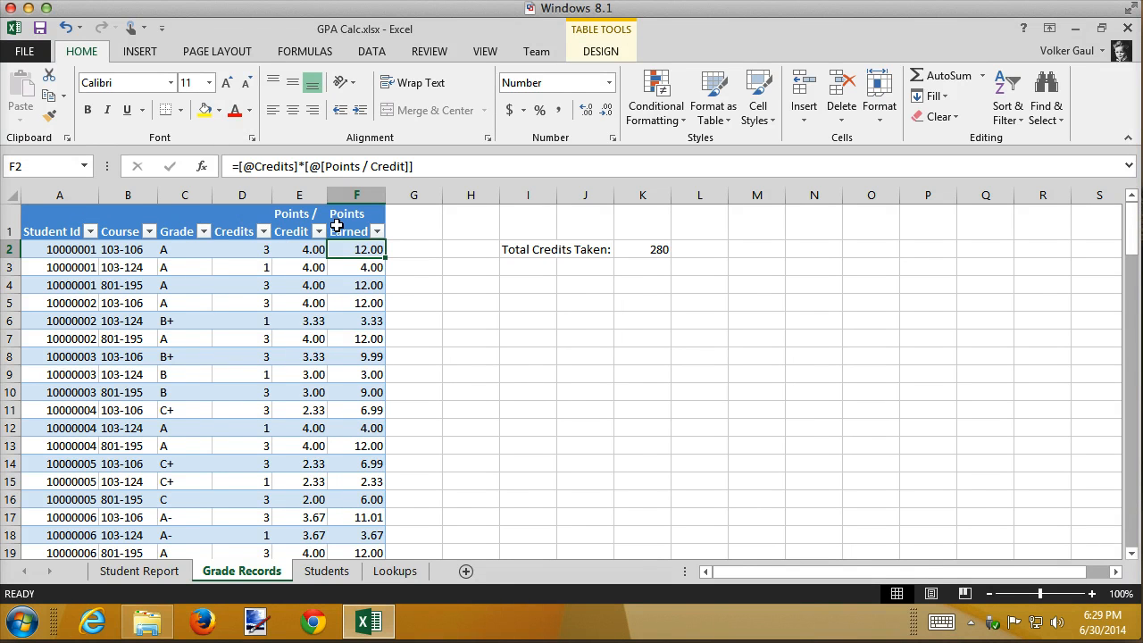
mouse_move(261, 475)
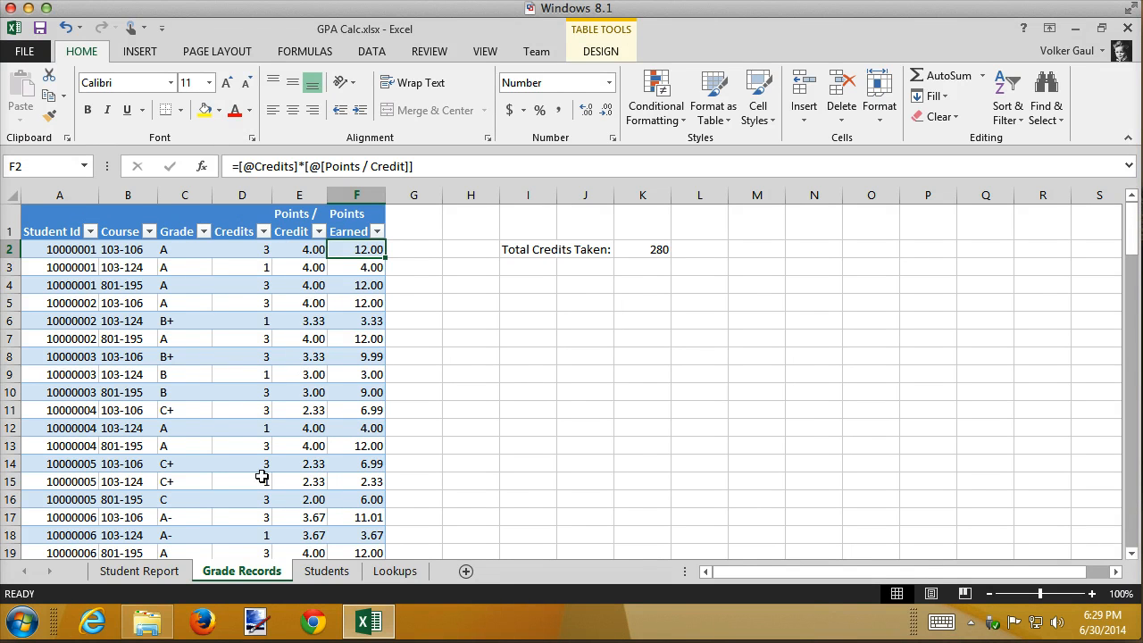